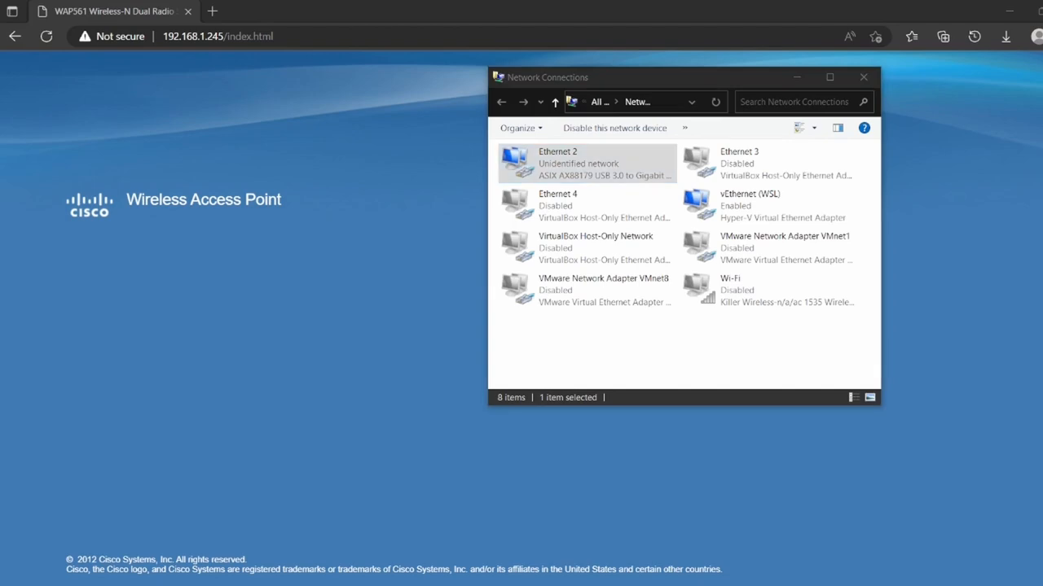
# Step: View Ethernet 2's connection details showing IPv4 address 192.168.1.11, then close them
pyautogui.doubleClick(587, 163)
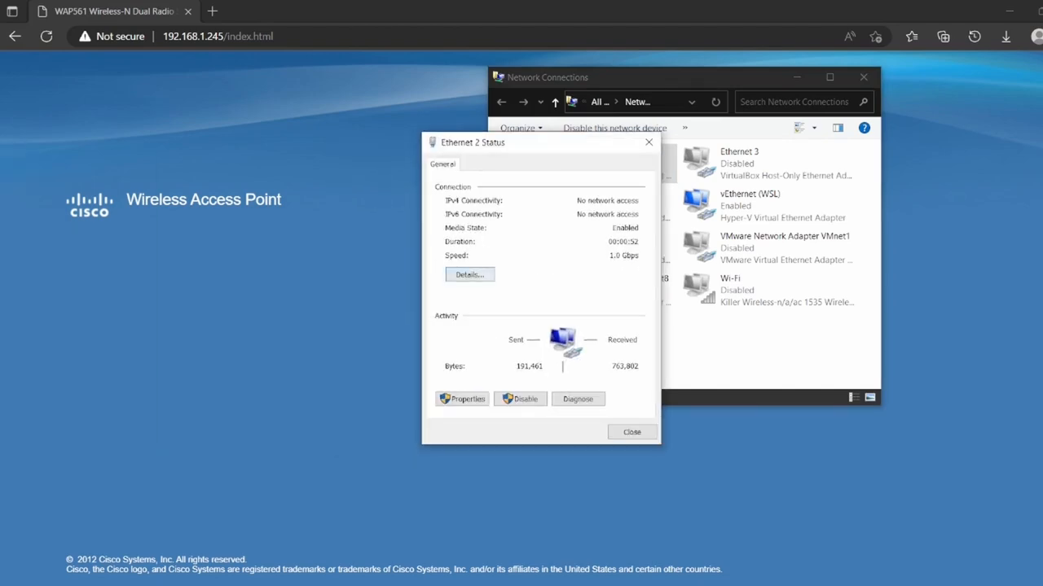
pyautogui.click(469, 274)
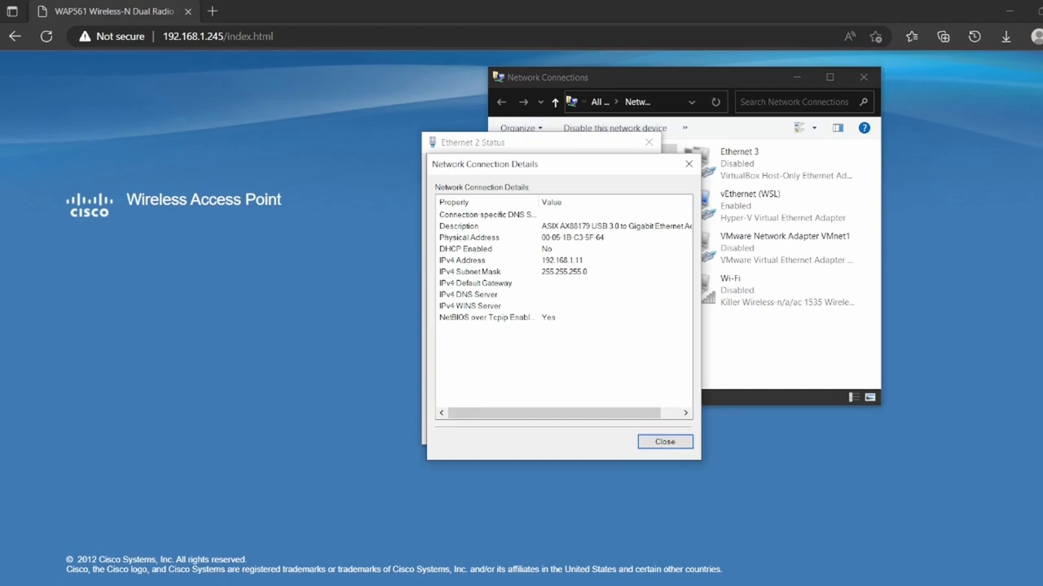
pyautogui.click(665, 442)
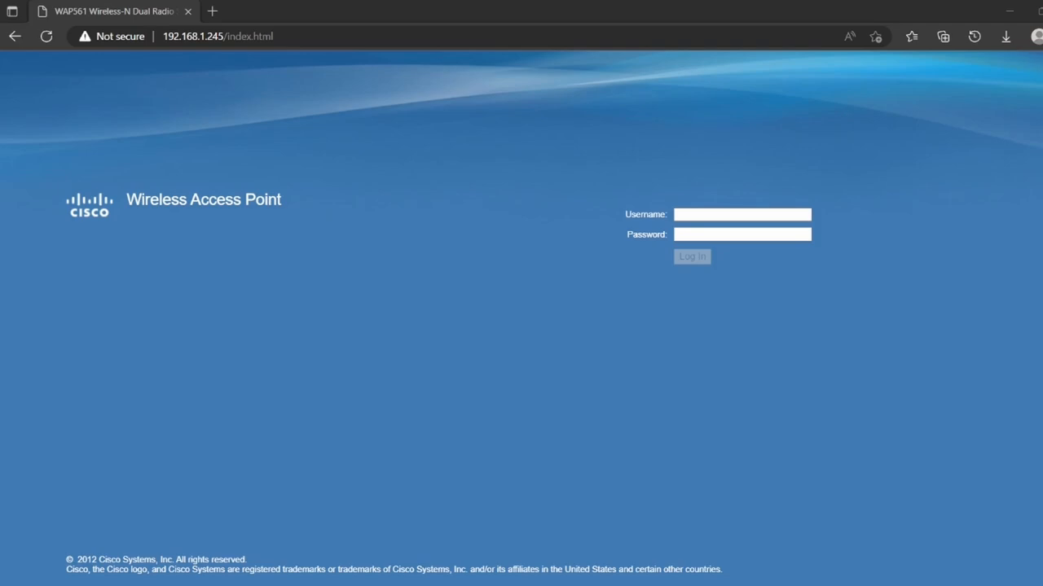
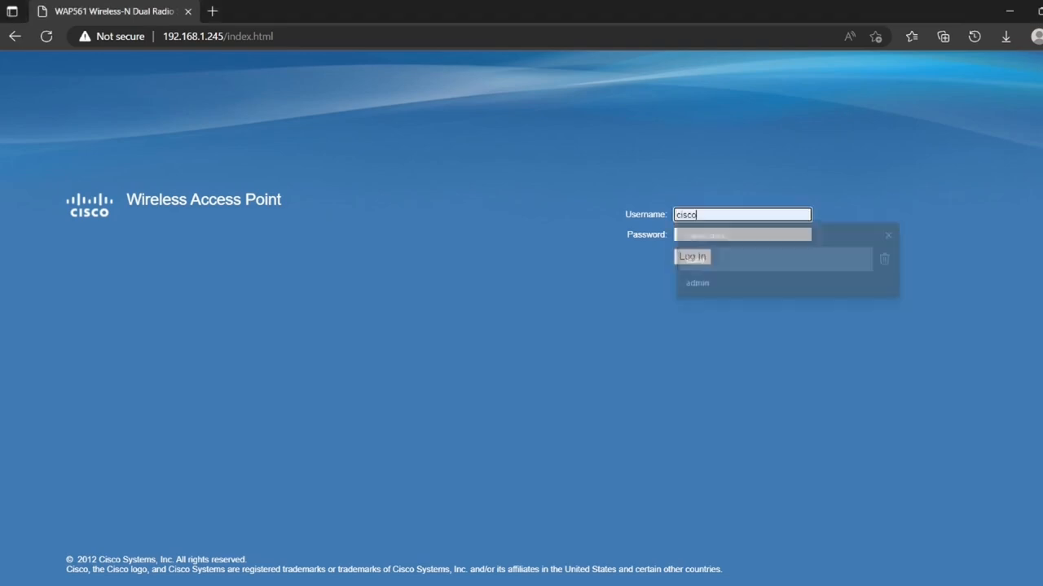
# Step: Log in to the access point as user cisco with the password
pyautogui.click(741, 235)
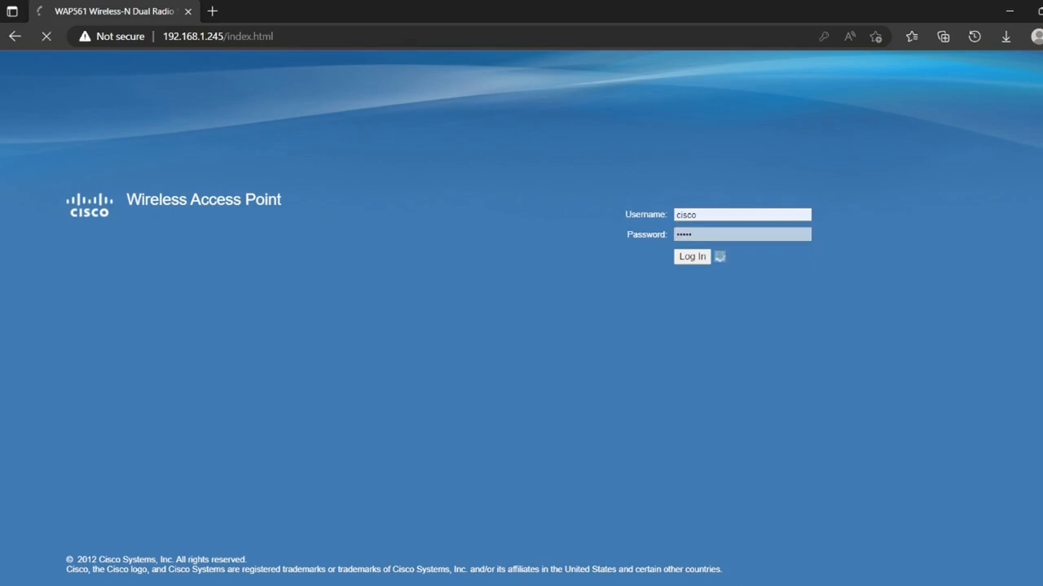
pyautogui.click(690, 257)
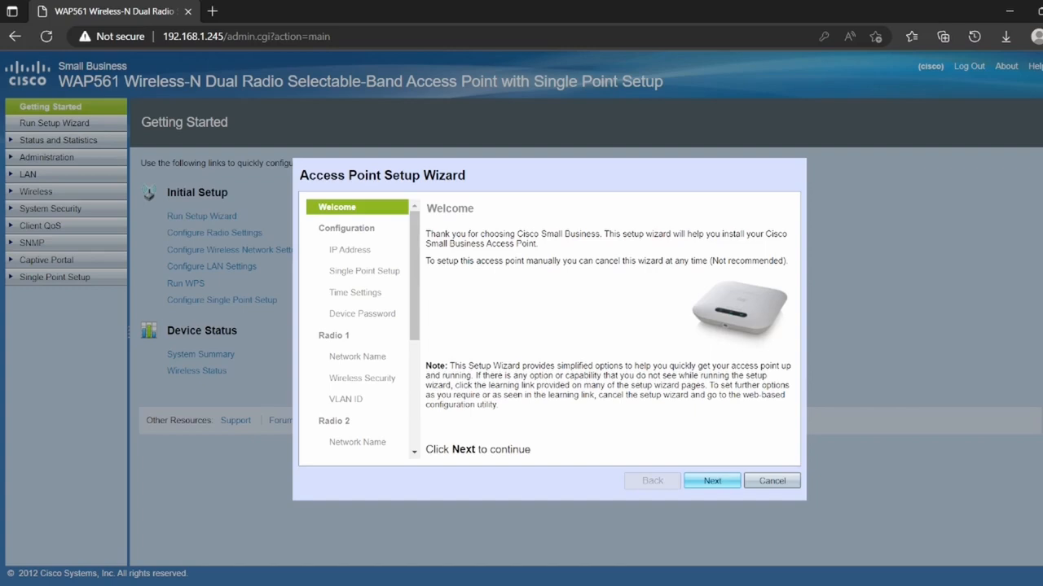
pyautogui.moveTo(710, 481)
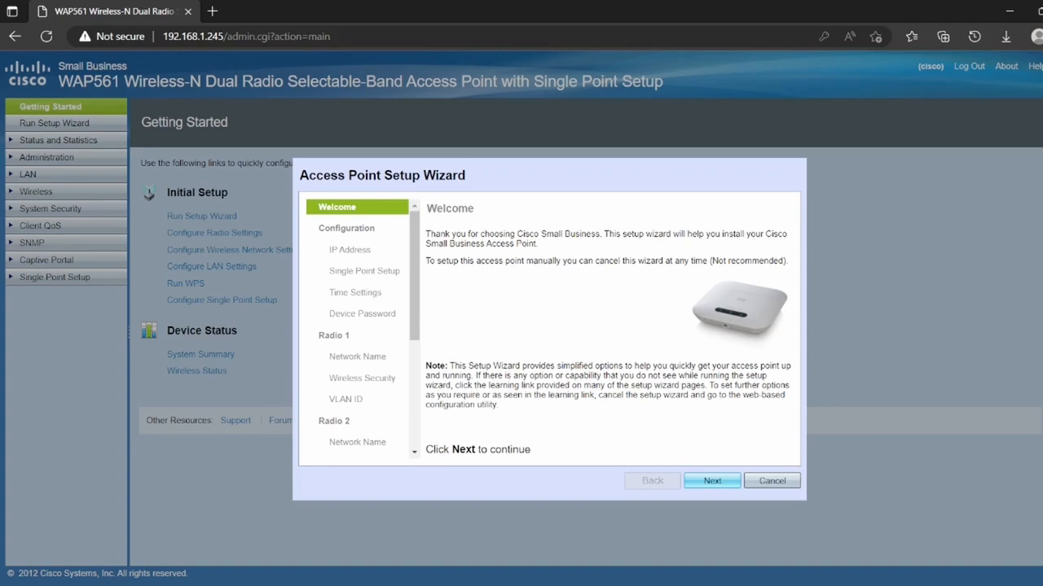
pyautogui.moveTo(712, 481)
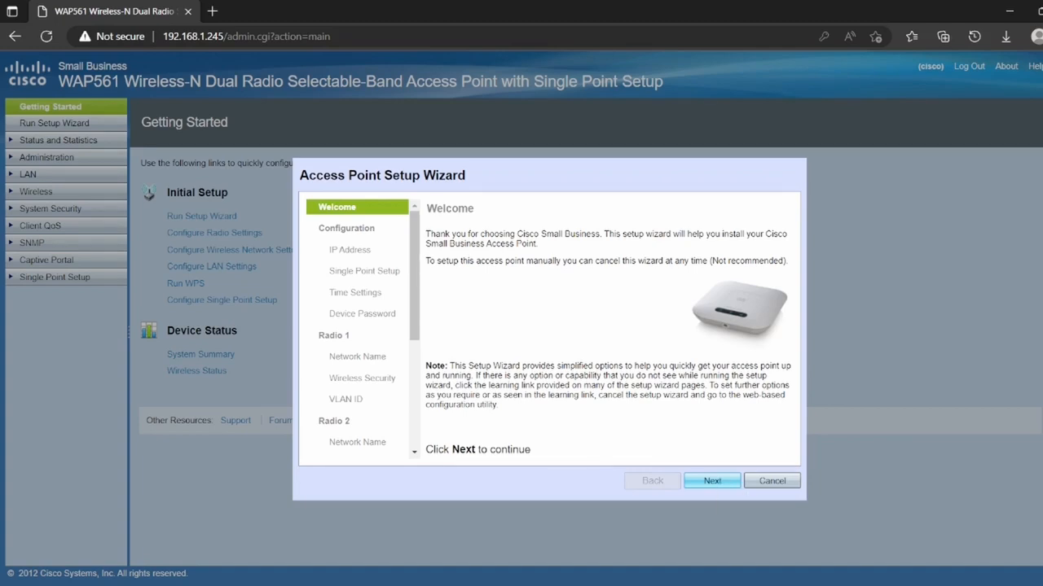
# Step: Advance from the wizard's welcome page to the IP Address step
pyautogui.click(710, 481)
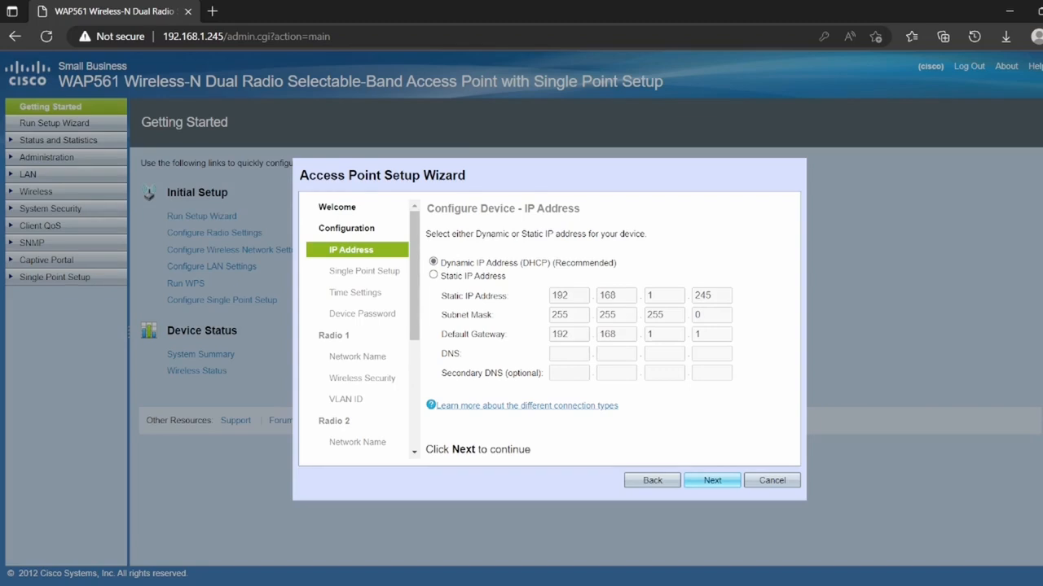
# Step: Try Static IP, revert to Dynamic (DHCP) addressing, and continue to Single Point Setup
pyautogui.click(434, 275)
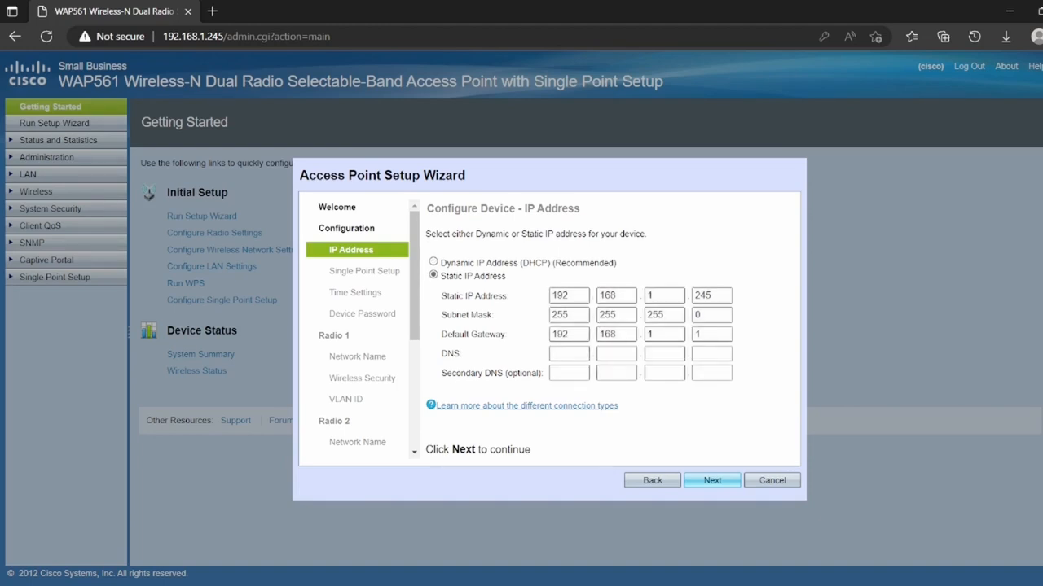
pyautogui.click(433, 263)
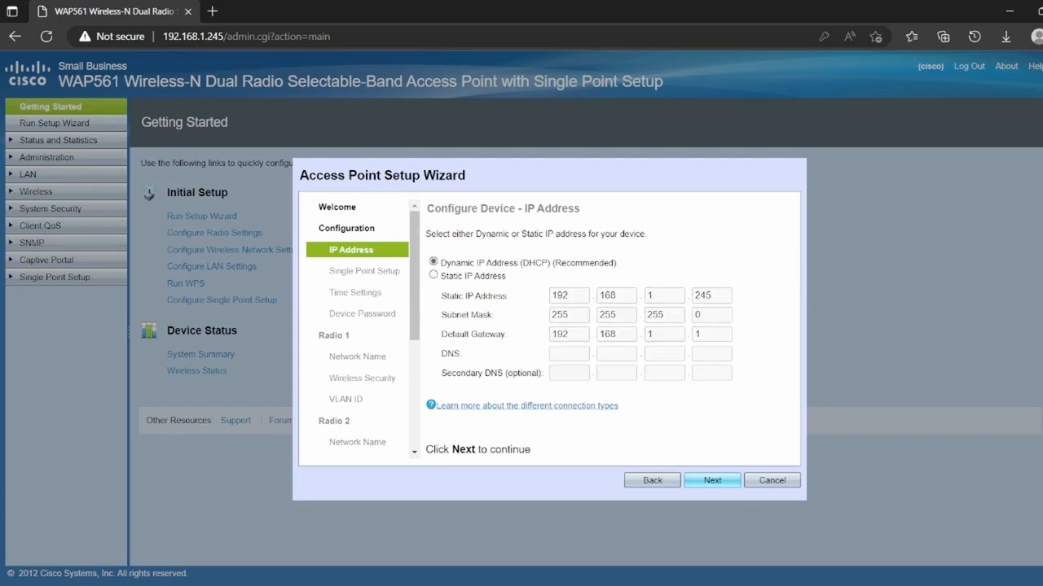
pyautogui.click(711, 479)
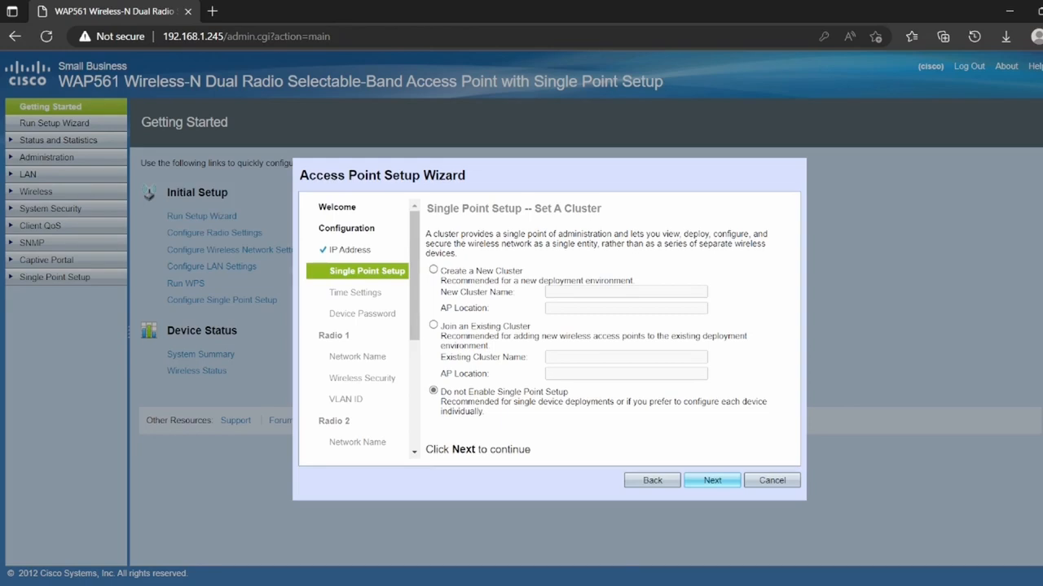
# Step: Toggle between creating and joining a cluster, then continue to Time Settings
pyautogui.click(434, 270)
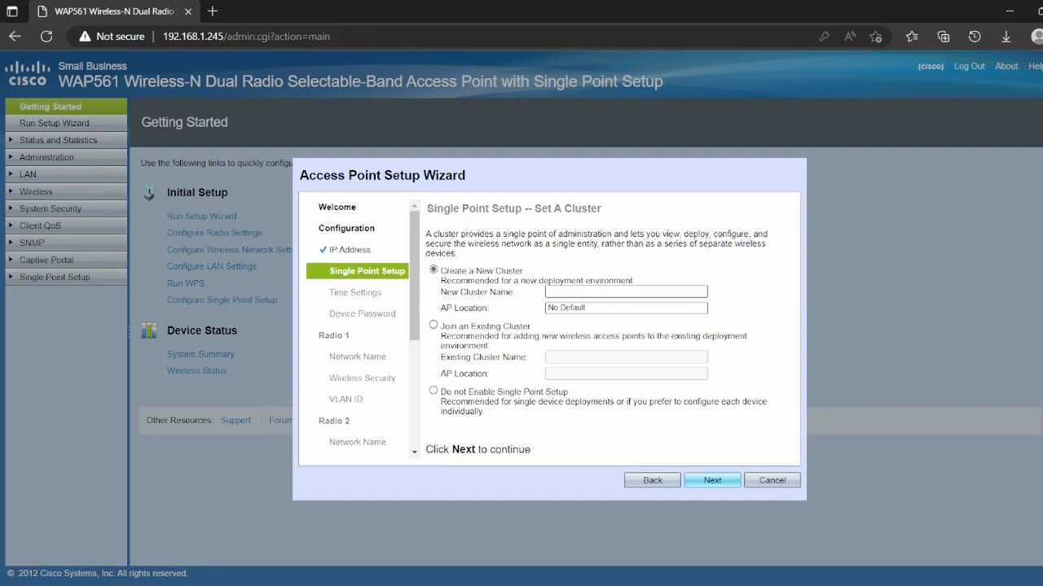
pyautogui.click(433, 326)
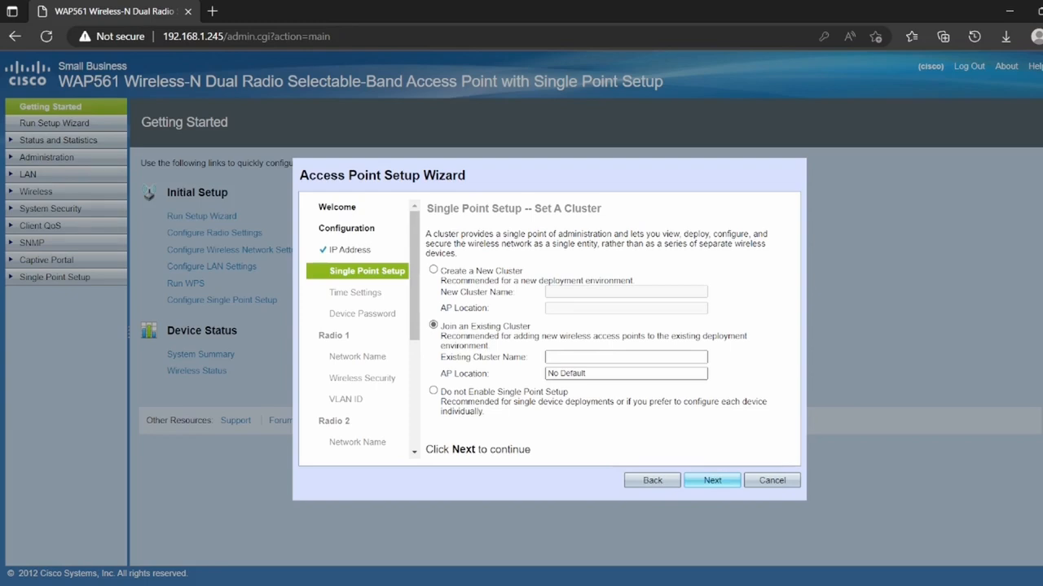
pyautogui.click(433, 271)
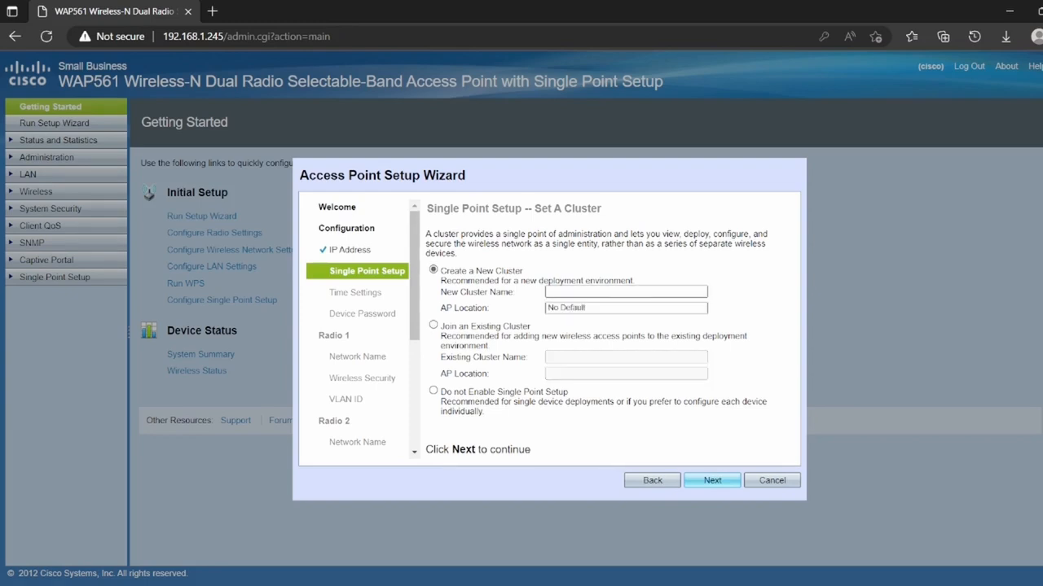
pyautogui.click(433, 324)
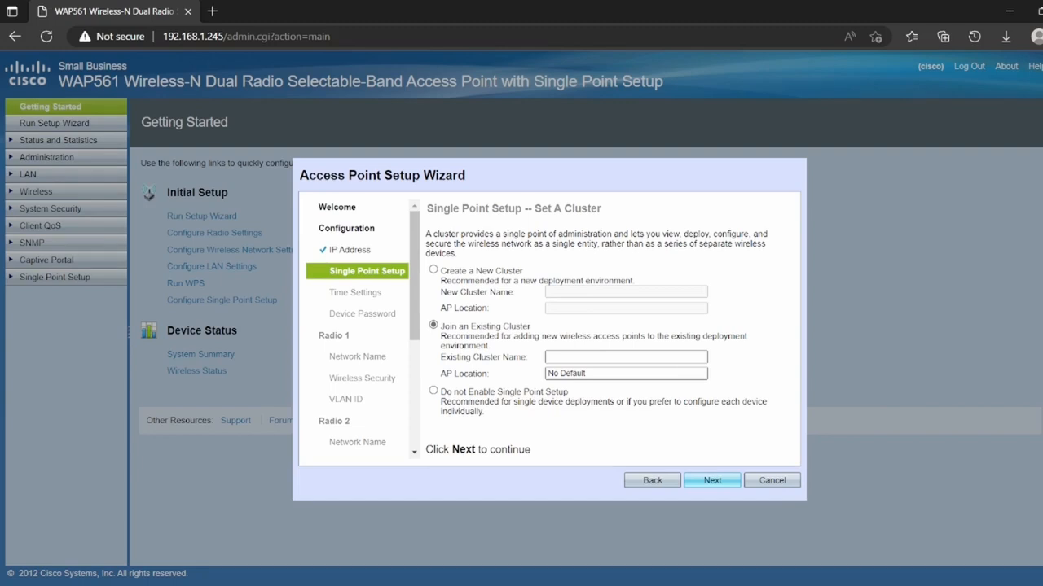
pyautogui.click(710, 479)
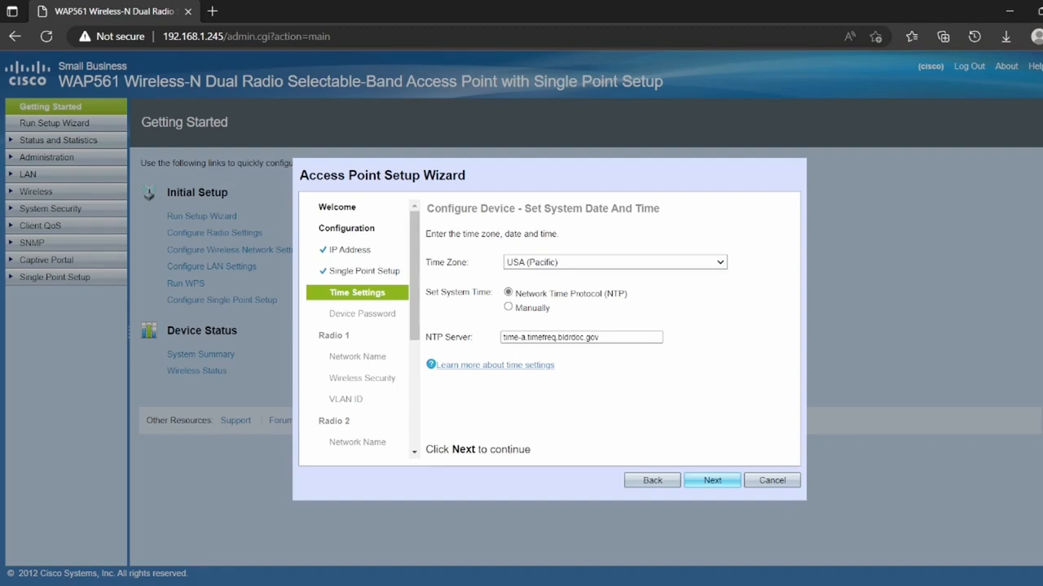
# Step: Accept default time settings, set a matching new device password, and continue to Radio 1's network name
pyautogui.click(710, 479)
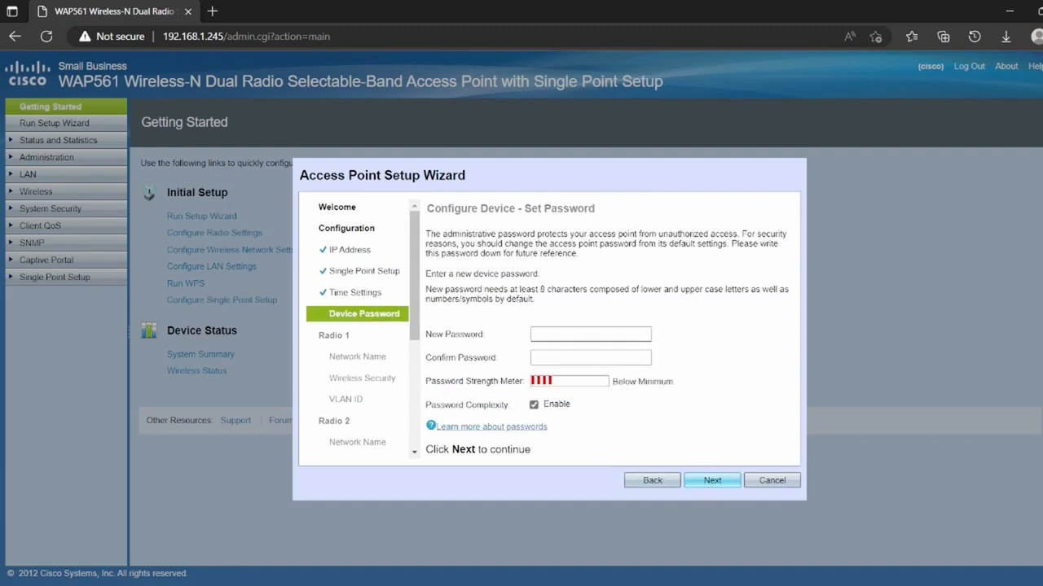
pyautogui.click(590, 334)
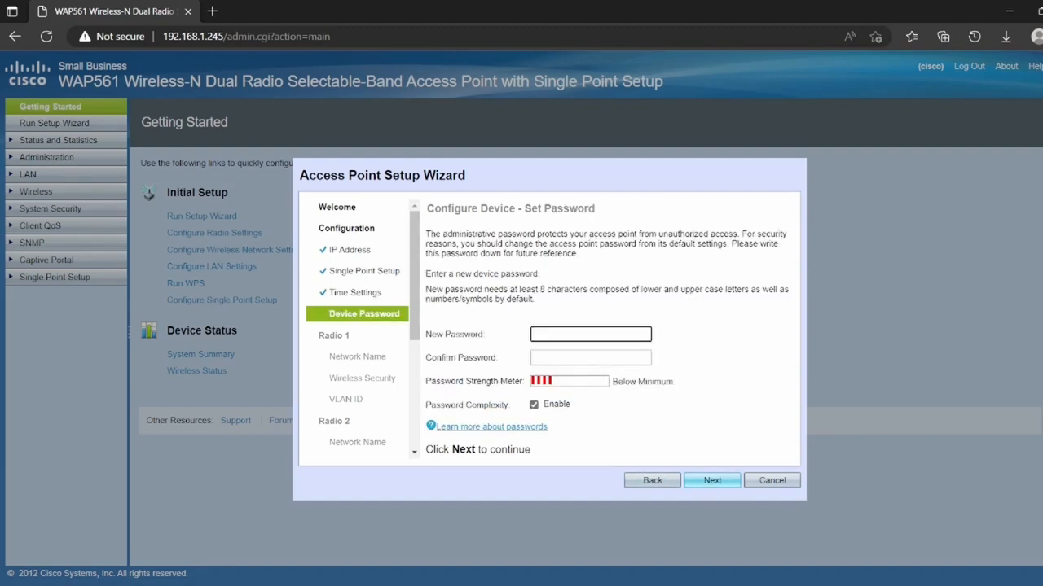
pyautogui.write('•••••')
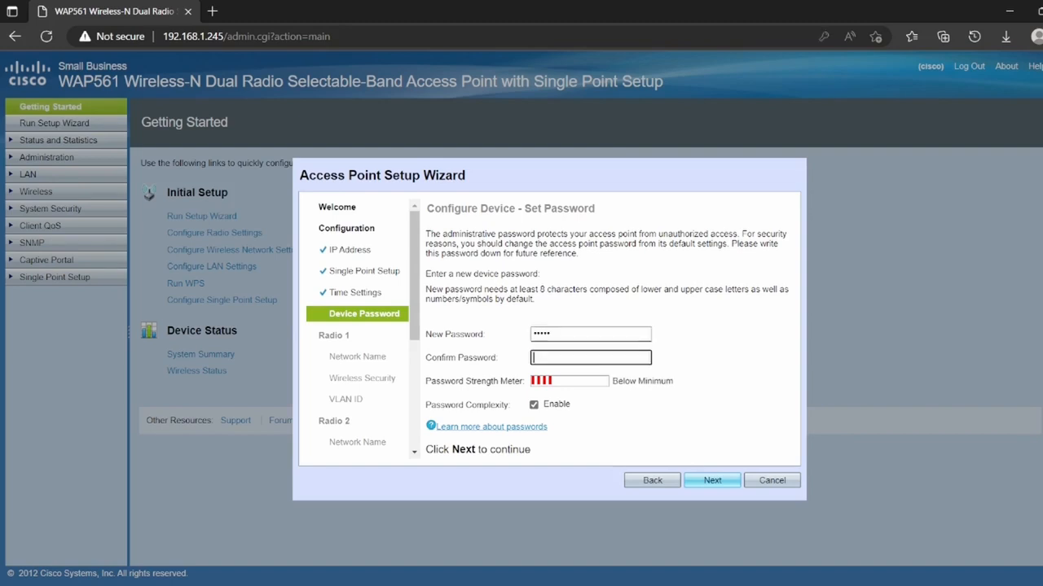
pyautogui.write('••••••••')
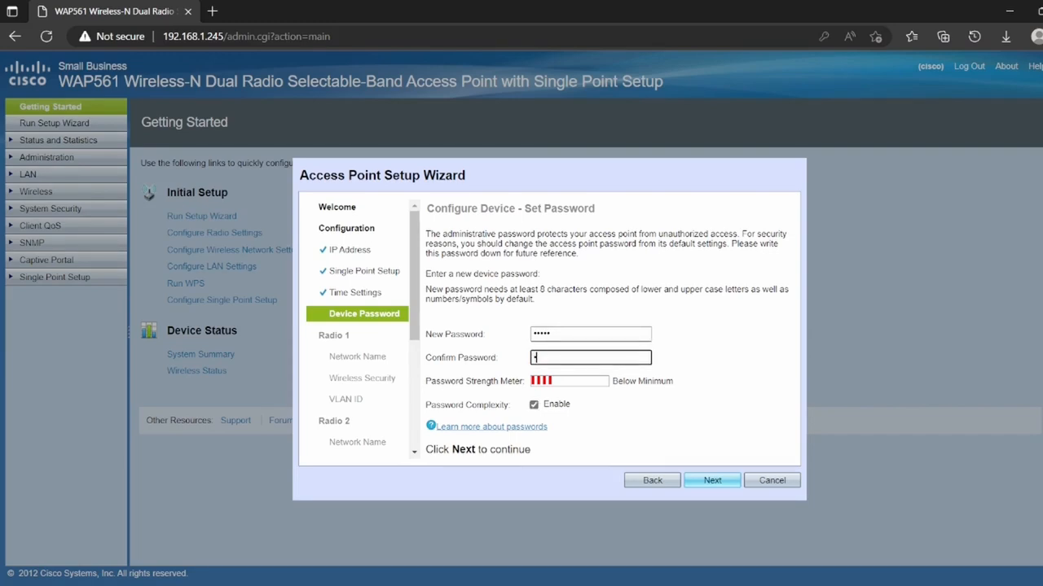
pyautogui.write('•••••')
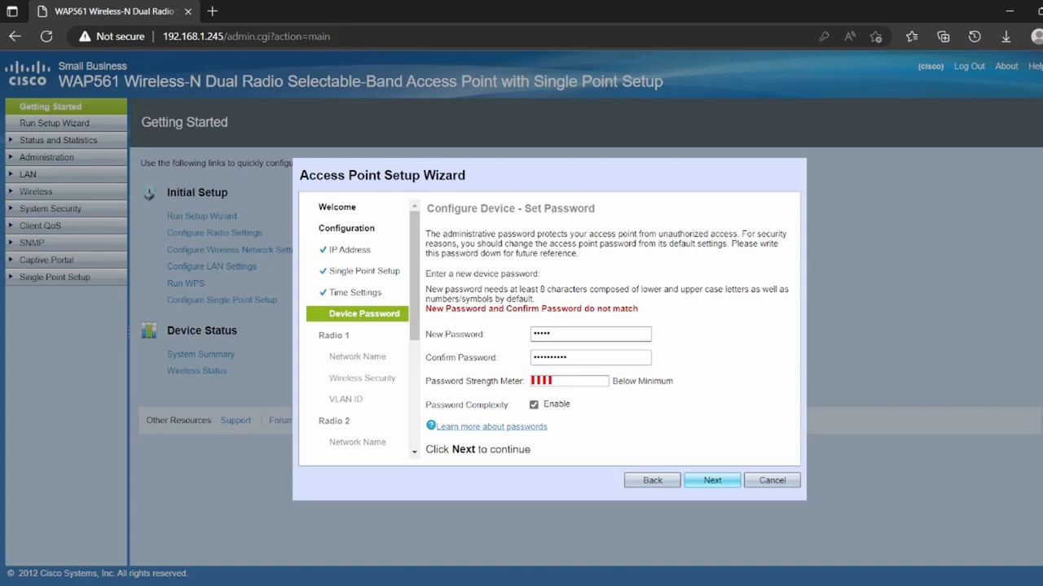
pyautogui.click(589, 334)
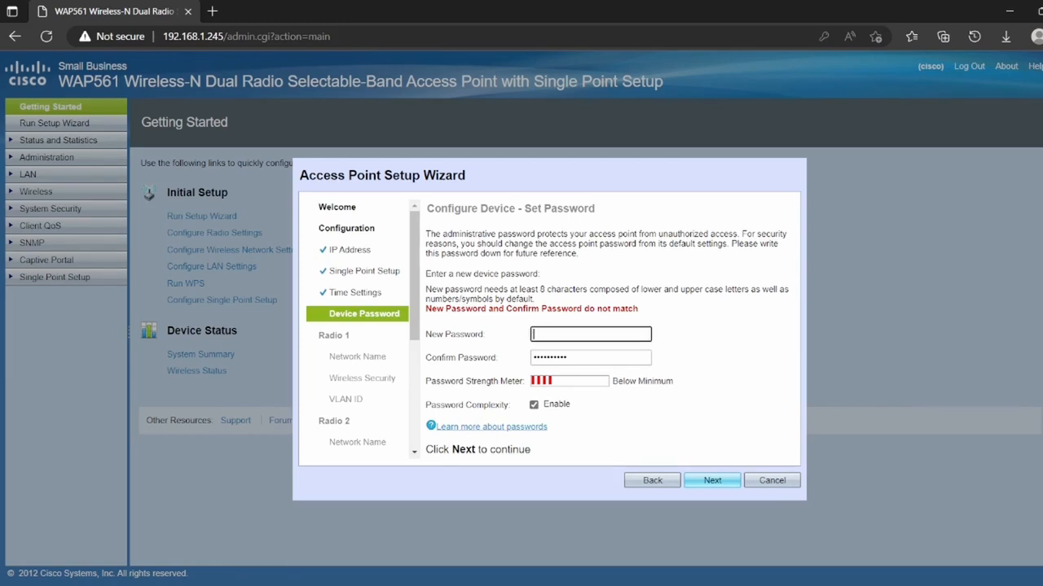
pyautogui.write('password')
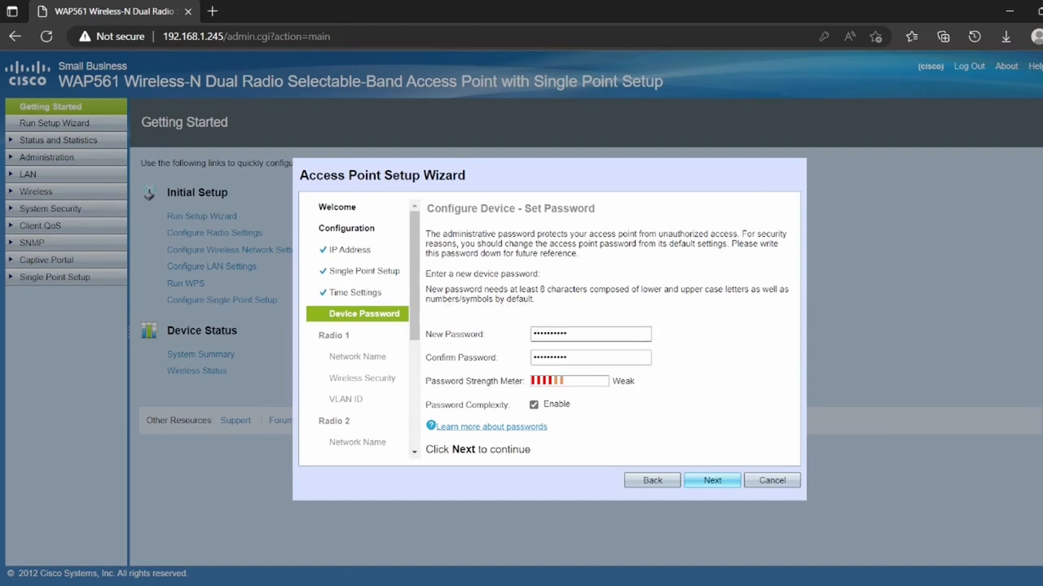
pyautogui.click(710, 478)
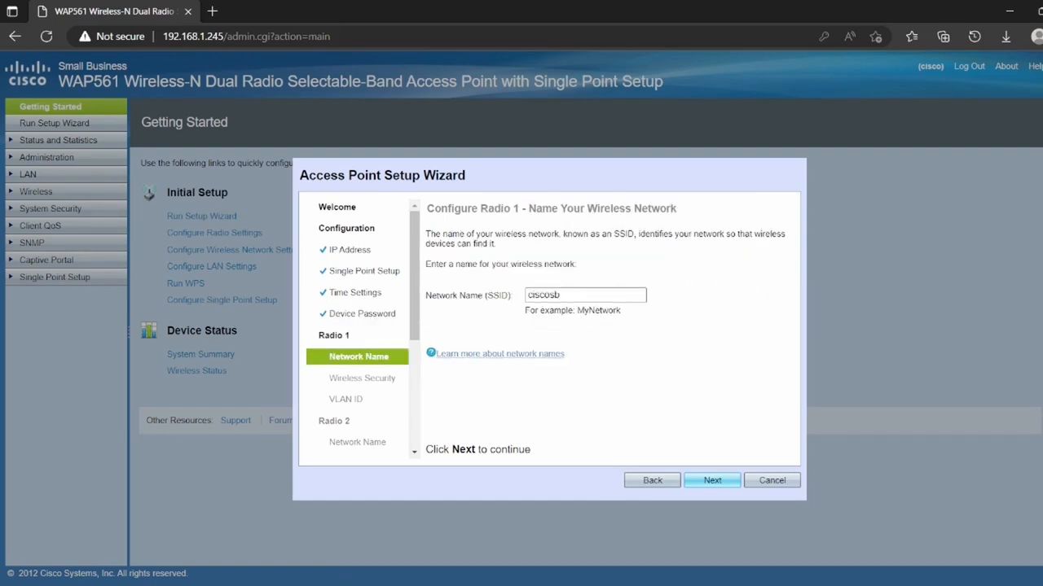
# Step: Replace Radio 1's default SSID ciscosb with PoE-AP
pyautogui.tripleClick(585, 295)
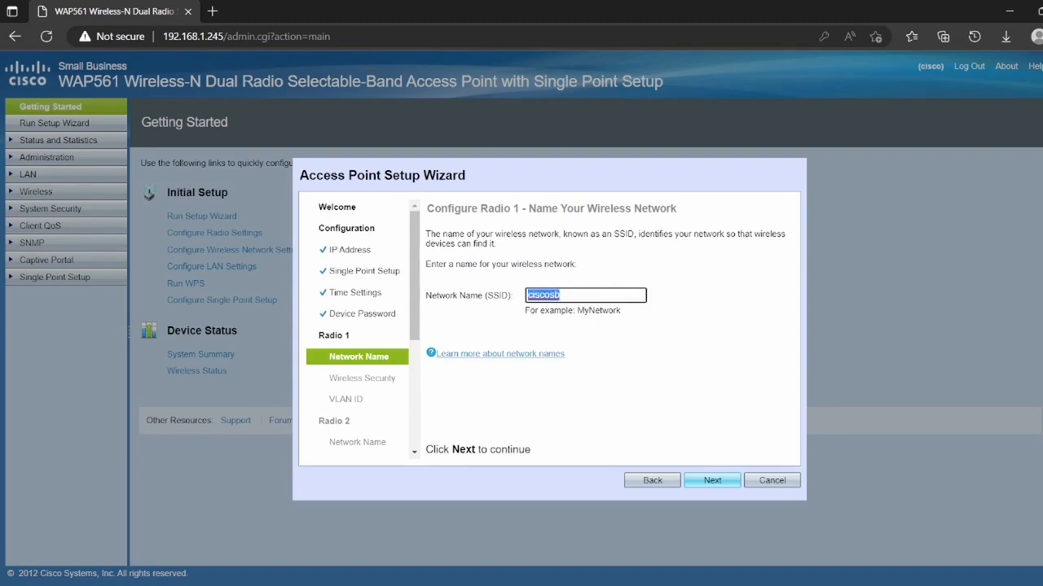
pyautogui.write('POE')
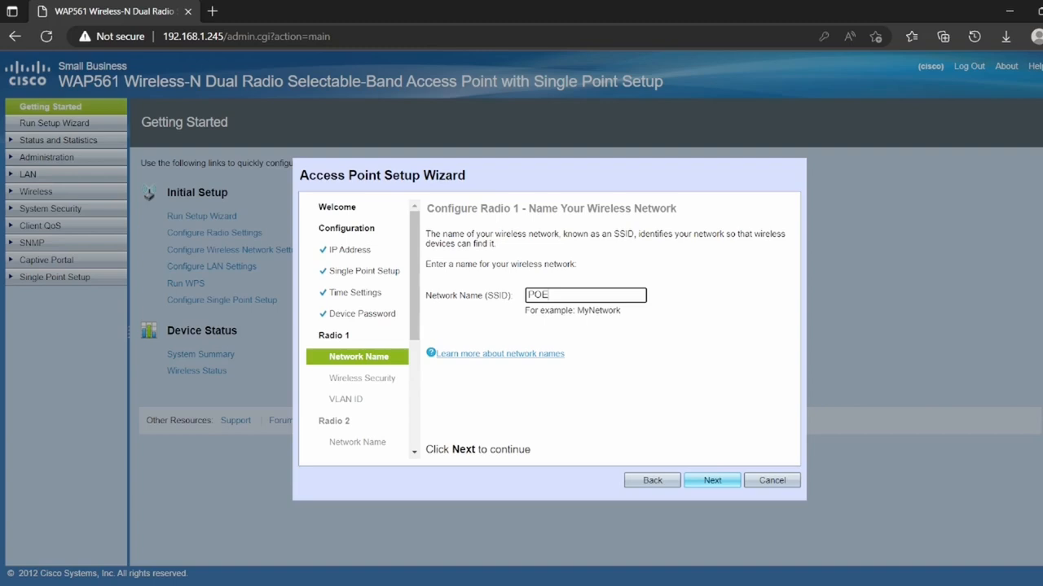
pyautogui.write('-AC')
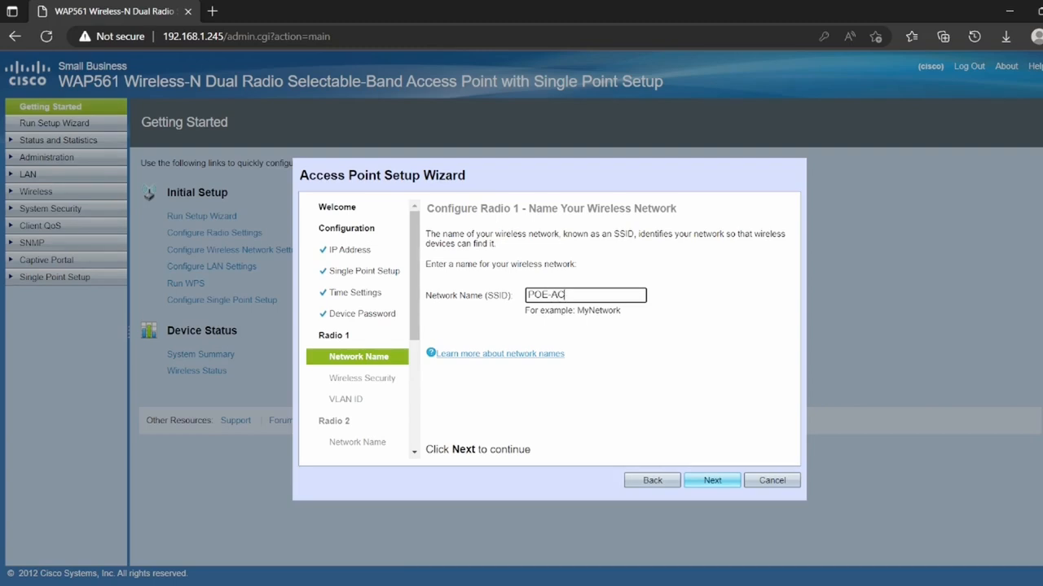
pyautogui.write('P')
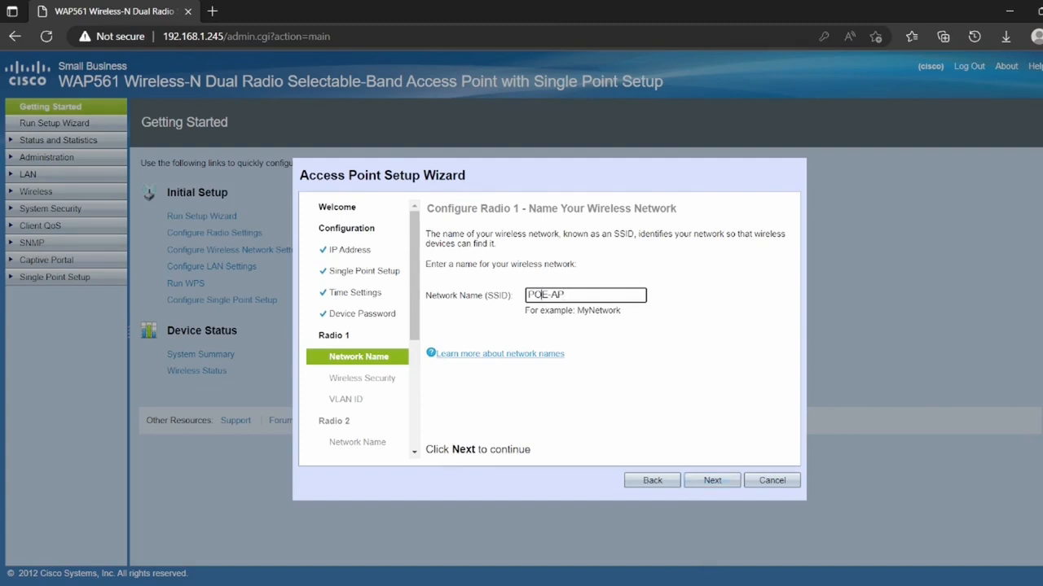
pyautogui.write('PoE-AP')
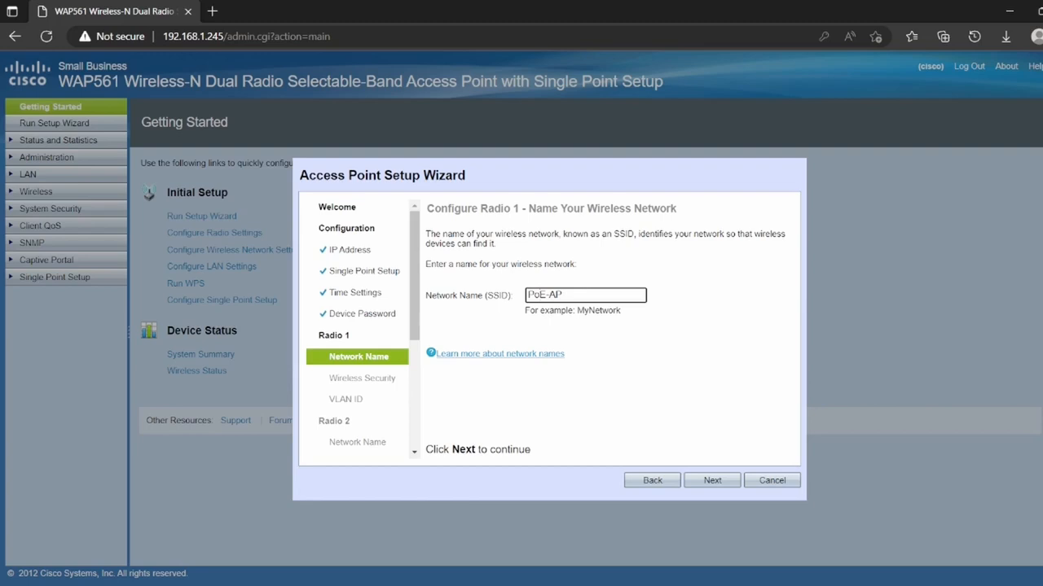
pyautogui.moveTo(710, 479)
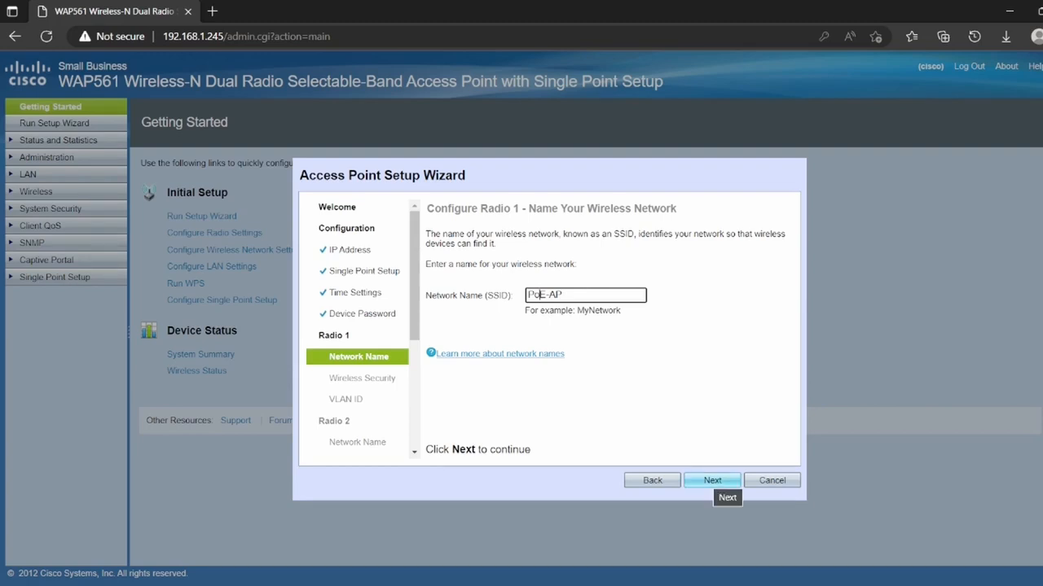
pyautogui.click(710, 479)
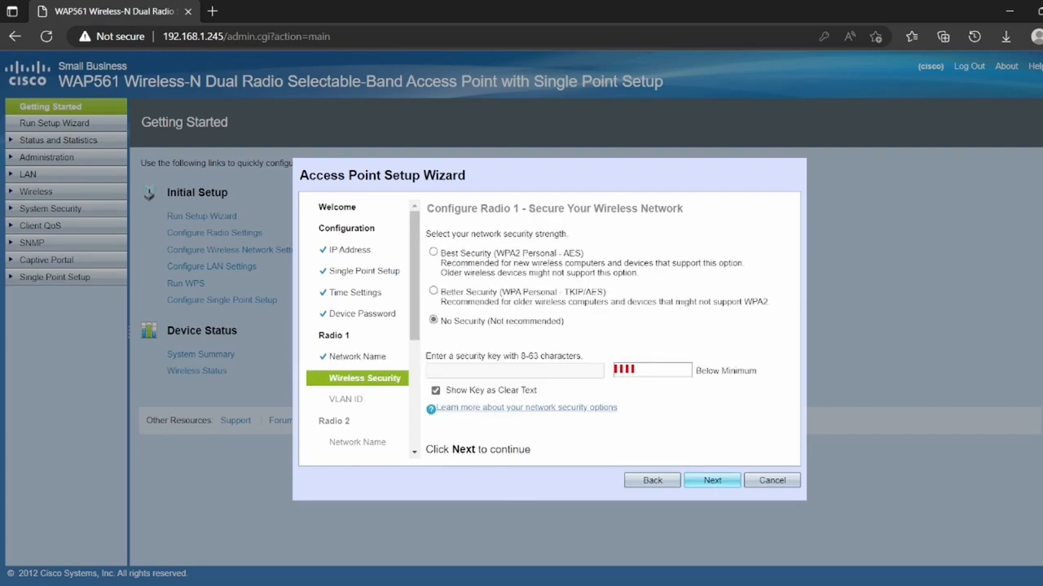
pyautogui.click(433, 252)
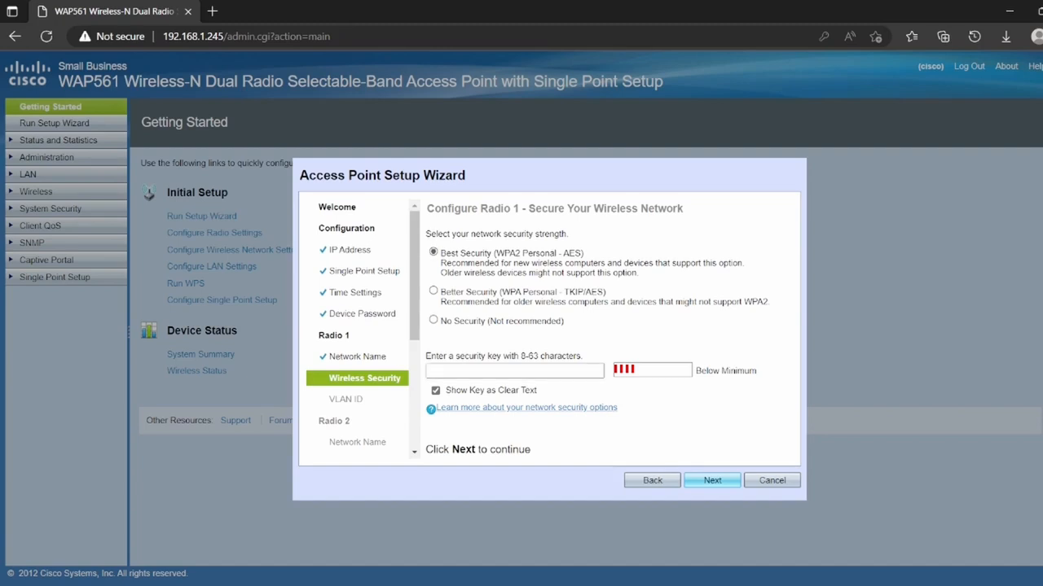
pyautogui.click(515, 370)
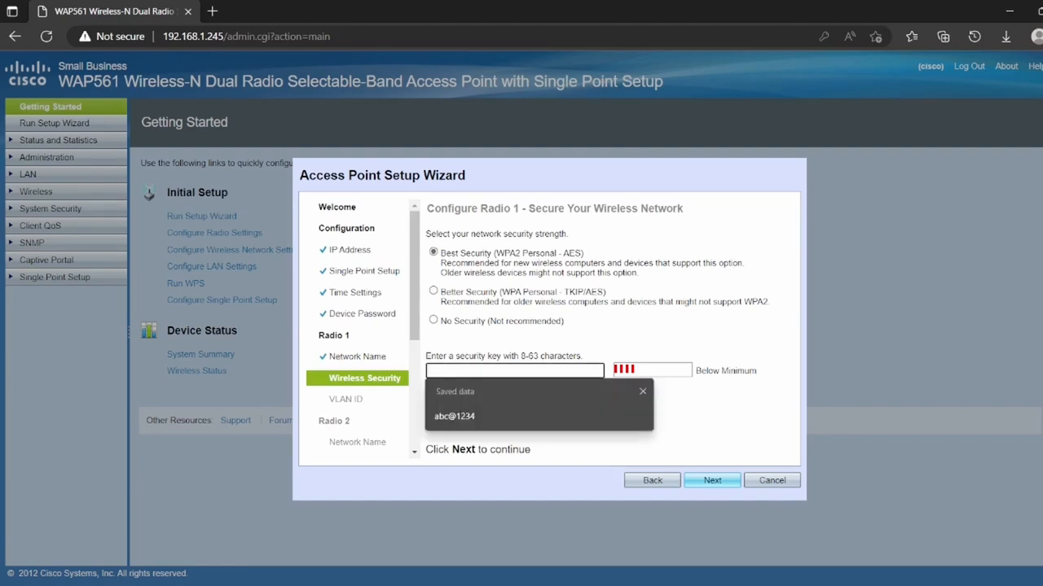
pyautogui.click(455, 417)
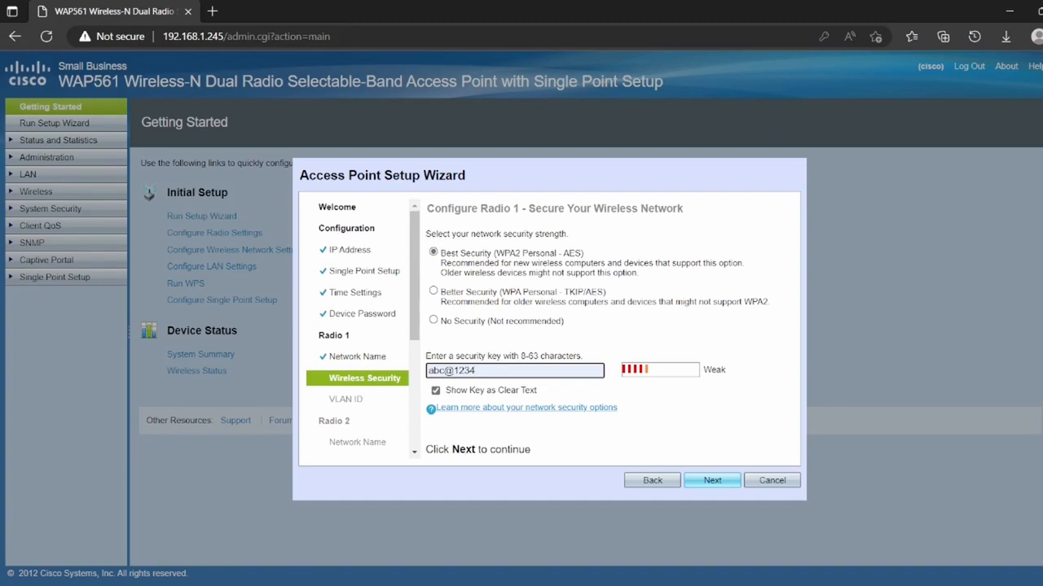
pyautogui.click(711, 479)
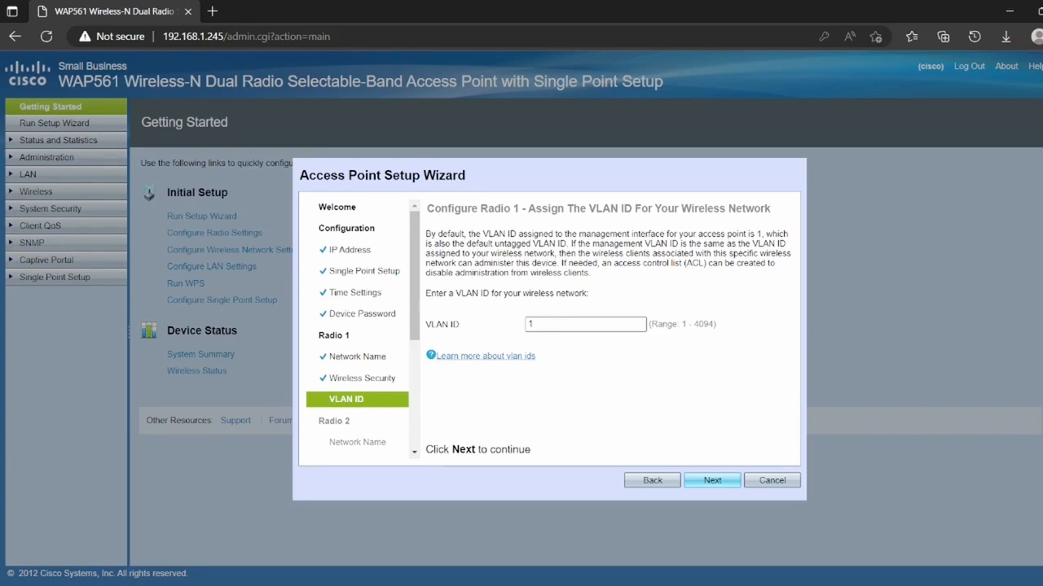
# Step: Keep Radio 1 on VLAN 1 and move to Radio 2's network name
pyautogui.click(710, 479)
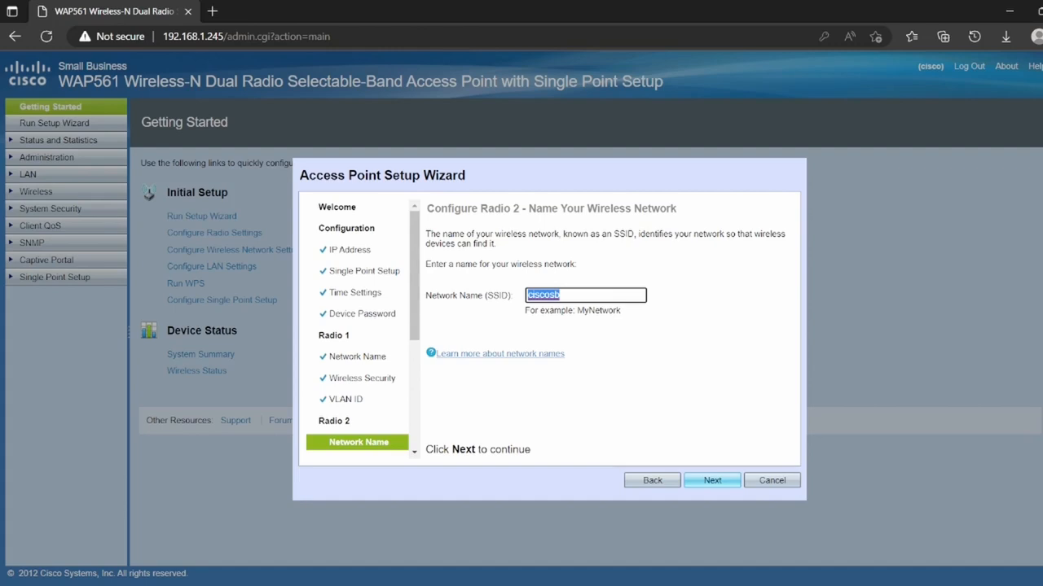
# Step: Name Radio 2's SSID PoE-AP2 and continue to its security step
pyautogui.write('PoE-AS')
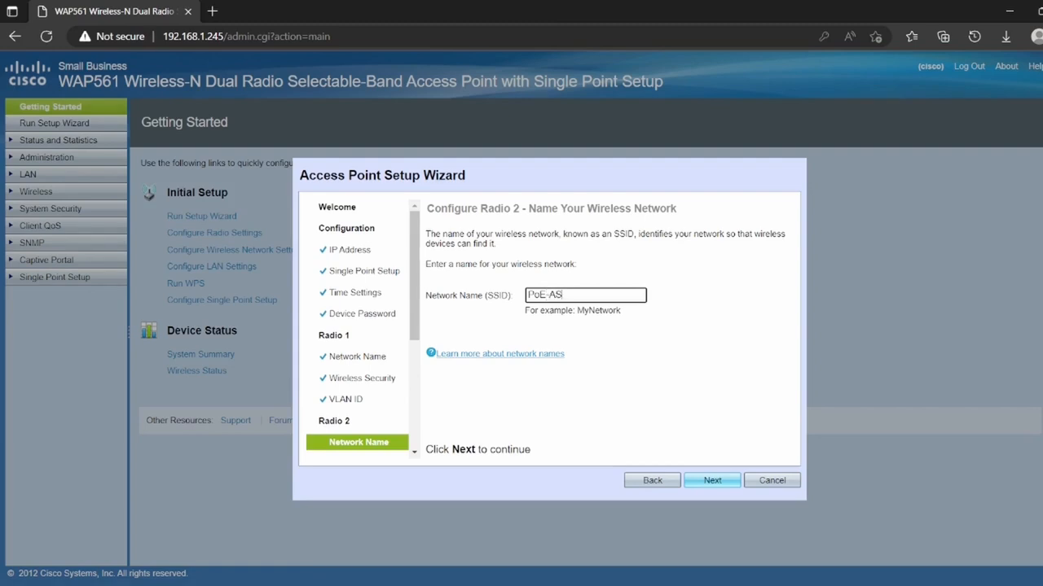
pyautogui.write('P')
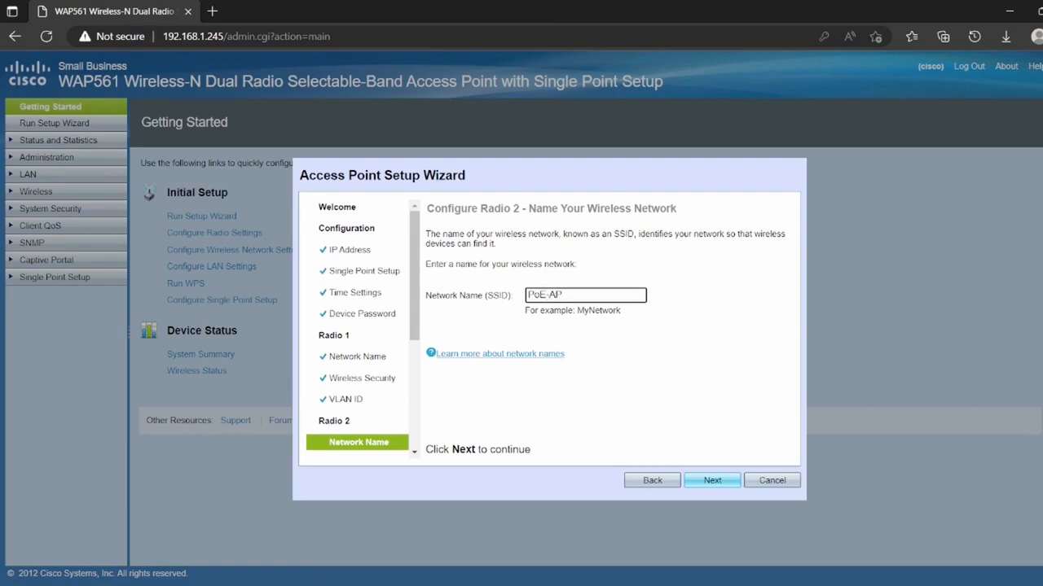
pyautogui.write('2')
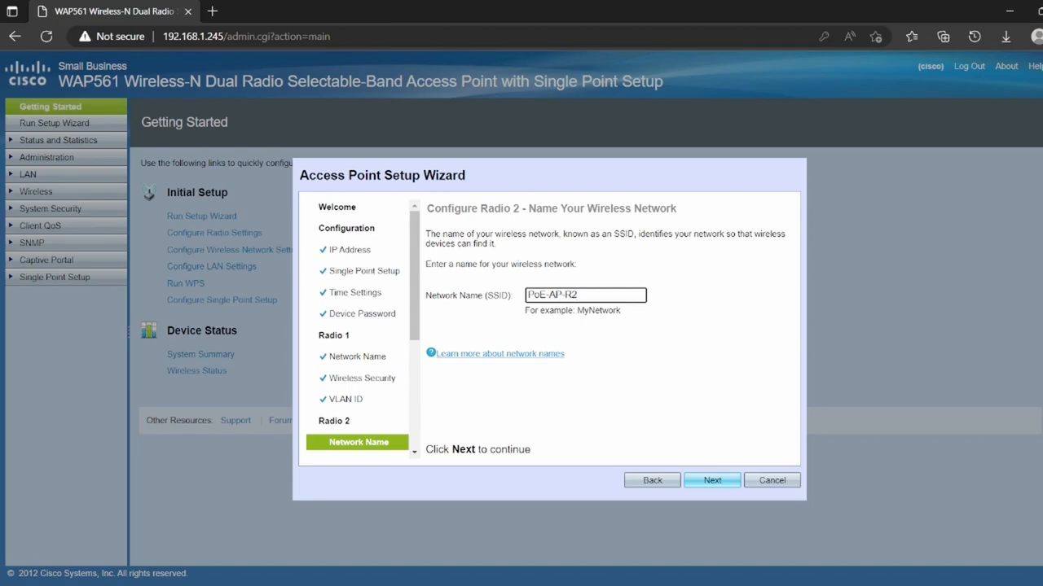
pyautogui.click(710, 479)
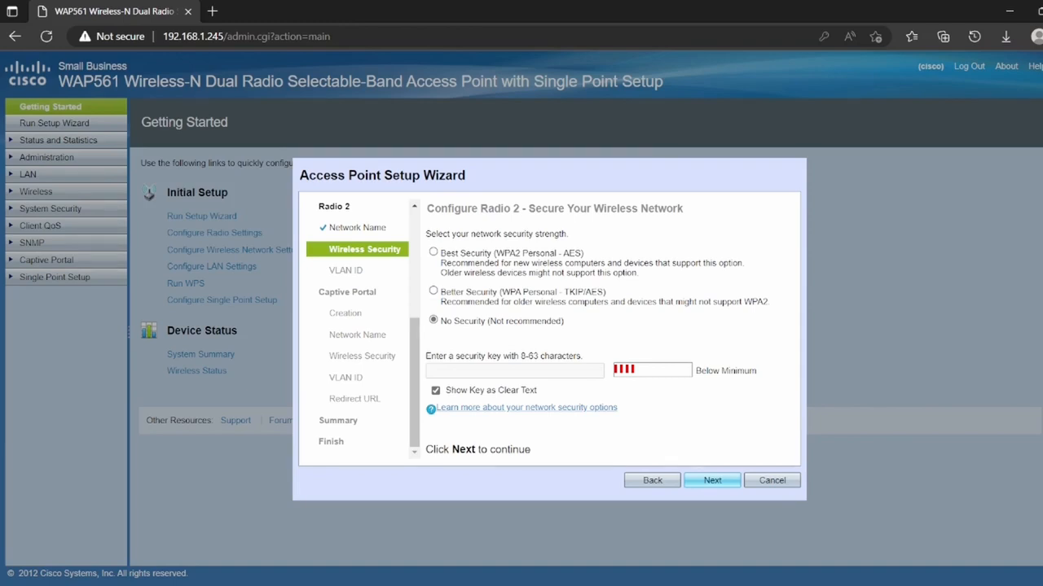
pyautogui.click(434, 252)
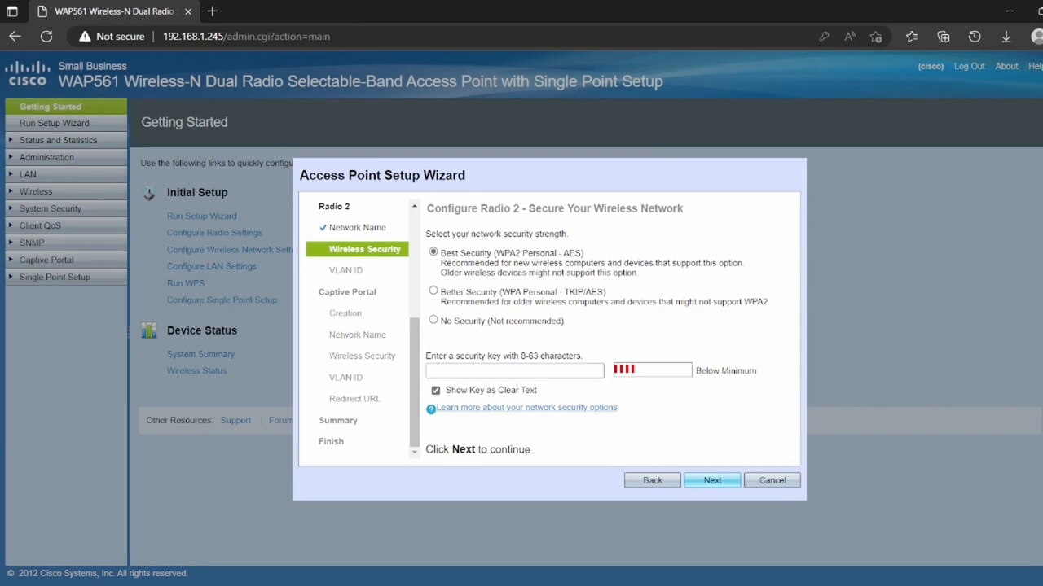
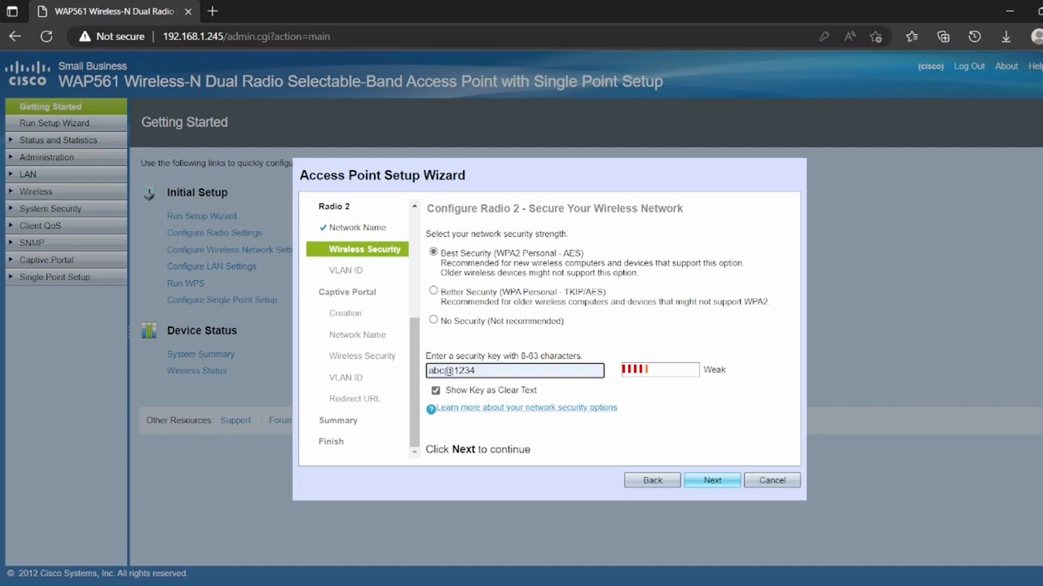
pyautogui.moveTo(712, 479)
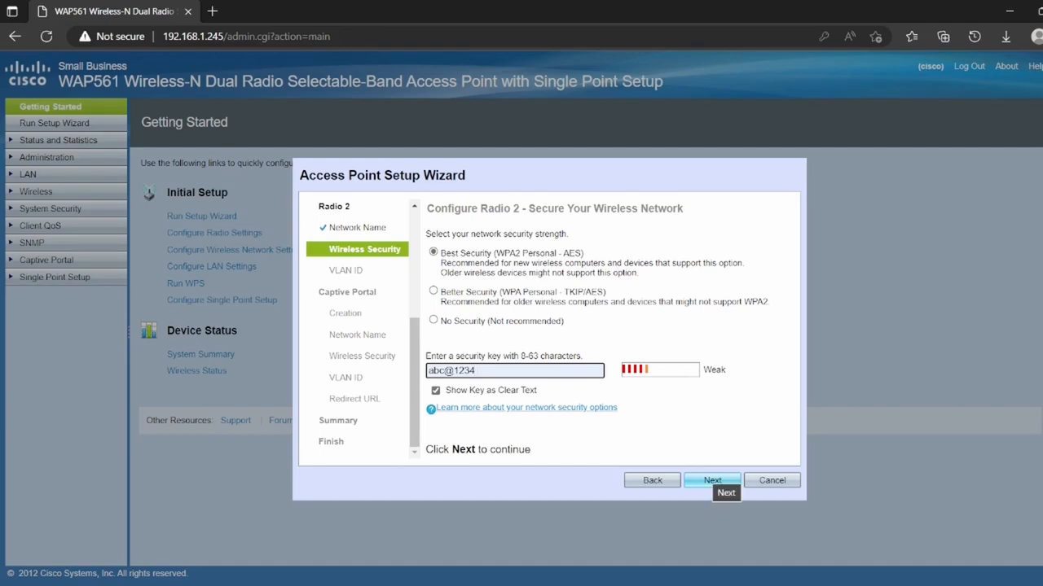
pyautogui.click(712, 479)
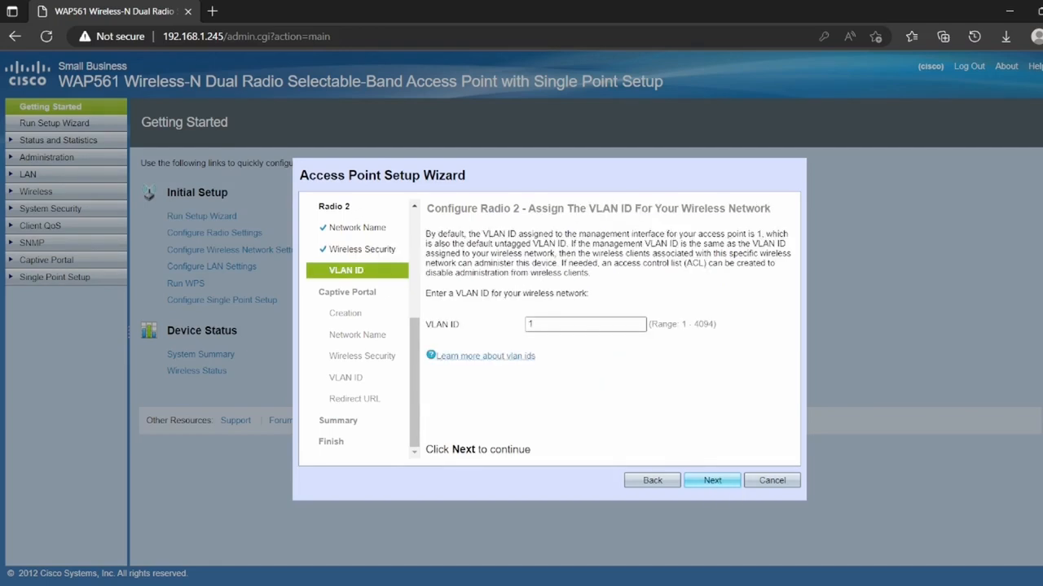
pyautogui.click(710, 479)
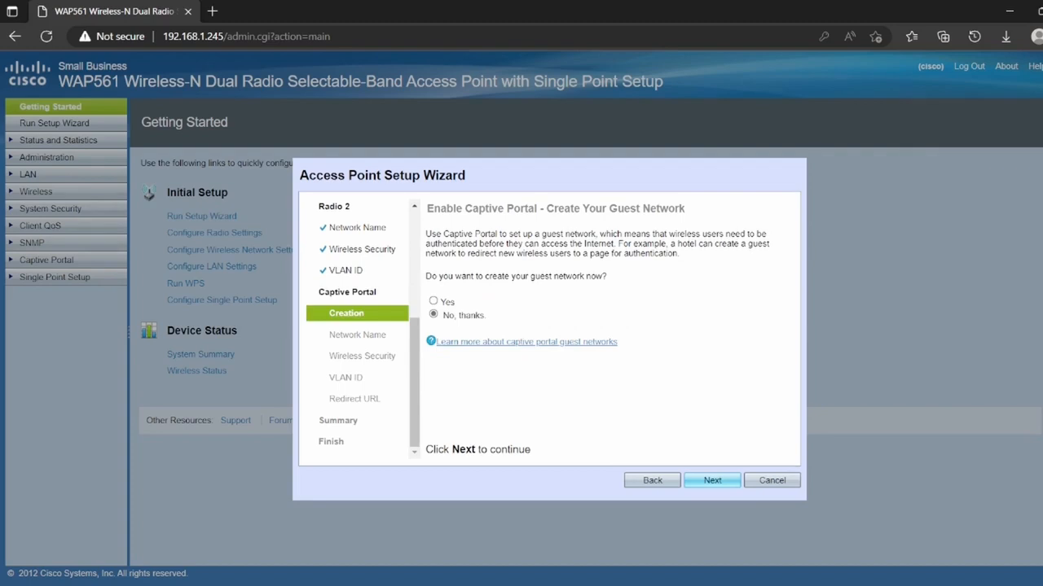
# Step: Choose Yes to create a guest network and continue to its naming step
pyautogui.click(433, 300)
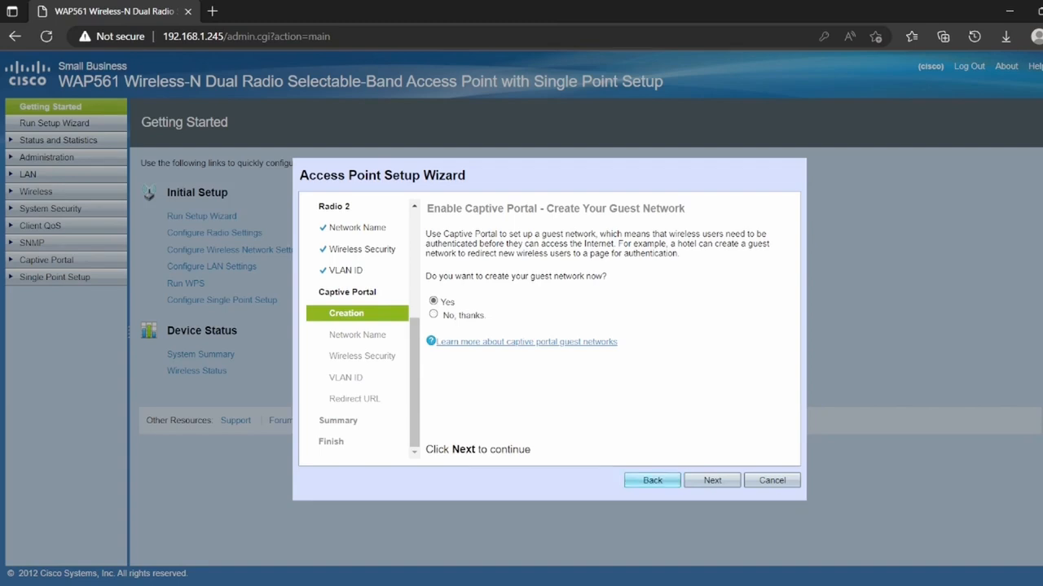
pyautogui.click(710, 479)
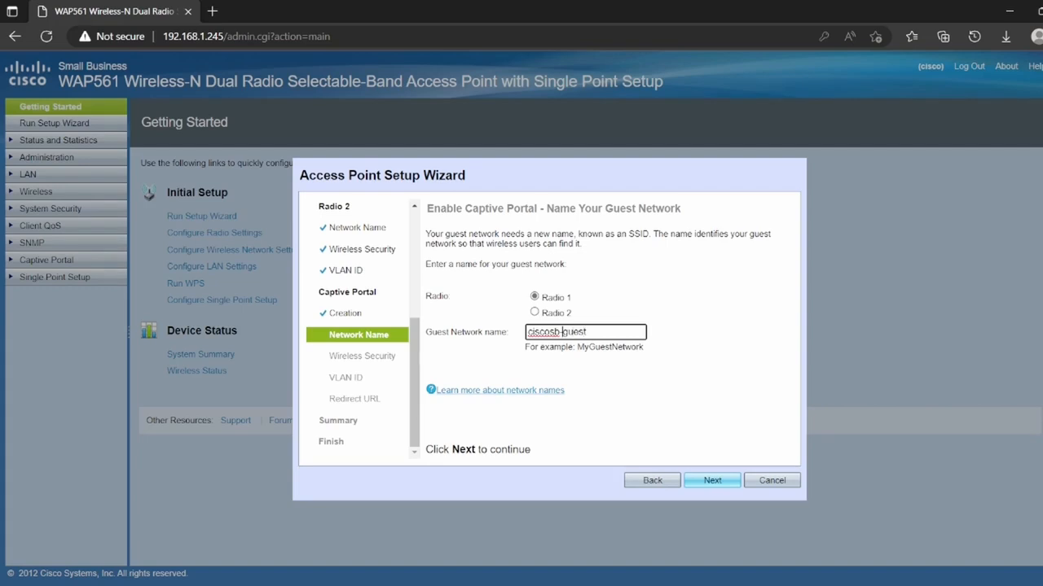
# Step: Replace the default guest name with PoE-AP-guest on Radio 1 and continue
pyautogui.press('Backspace')
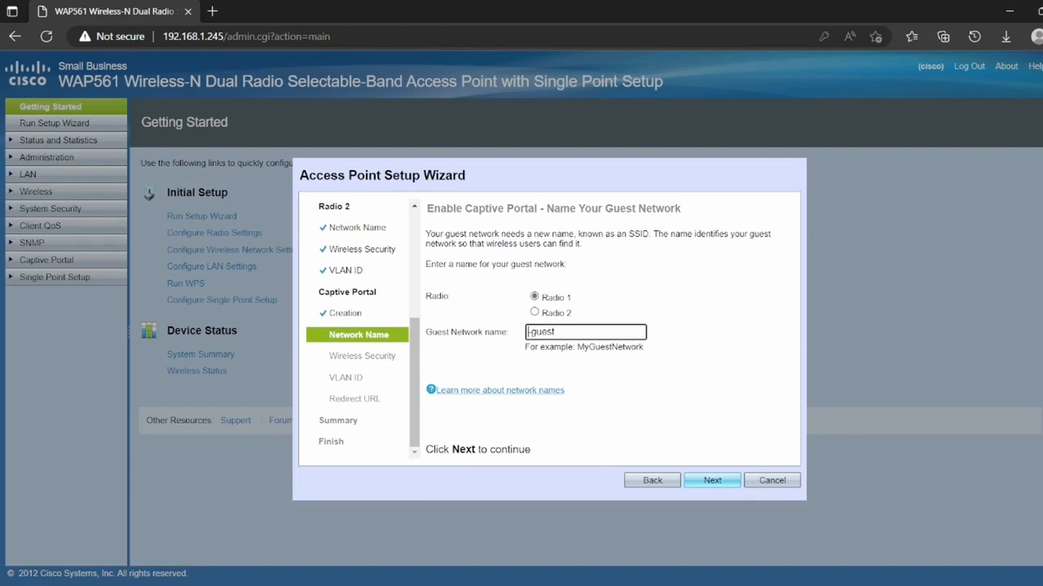
pyautogui.write('Po')
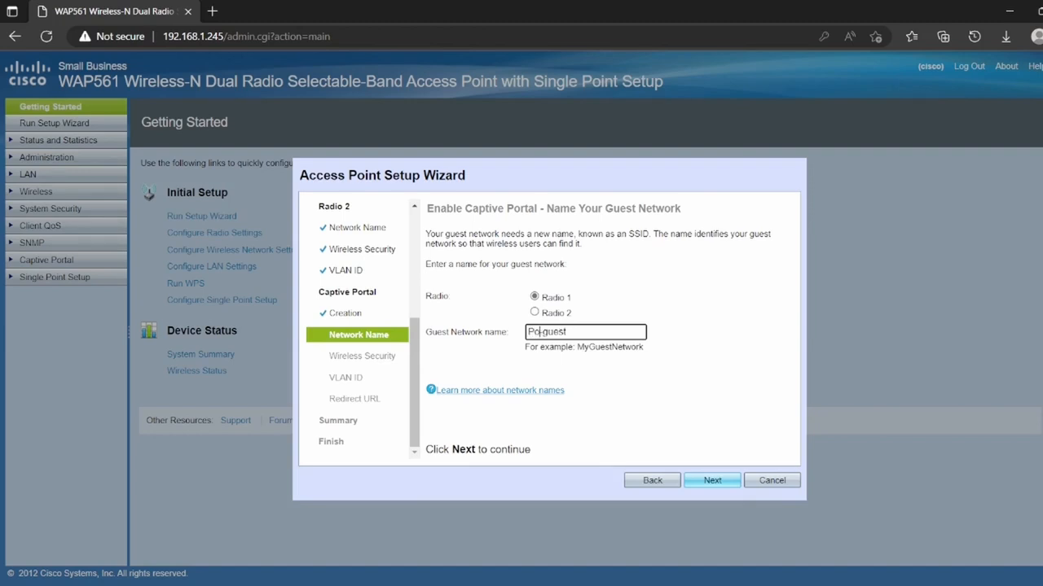
pyautogui.write('E-')
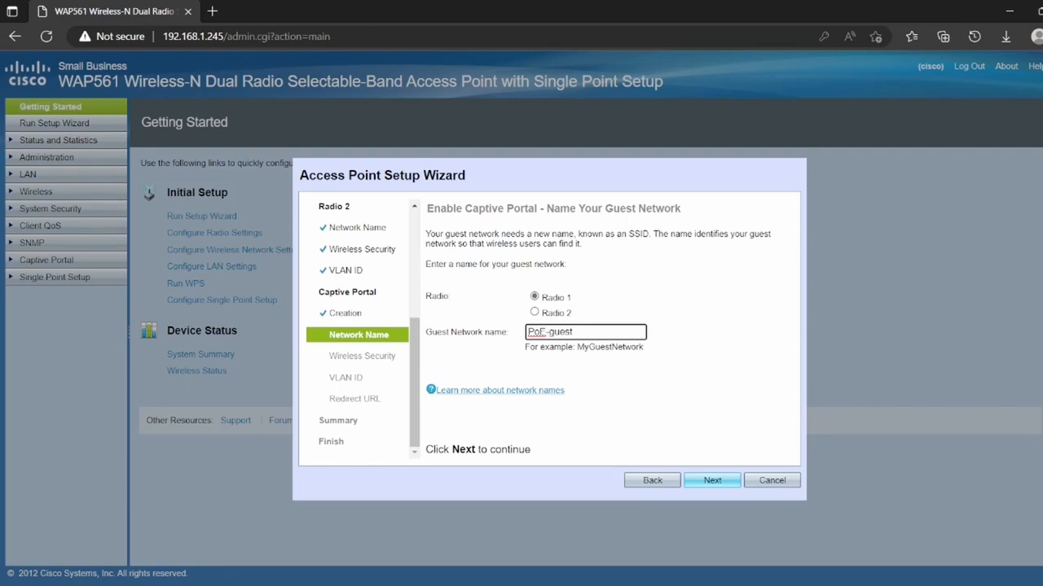
pyautogui.write('W')
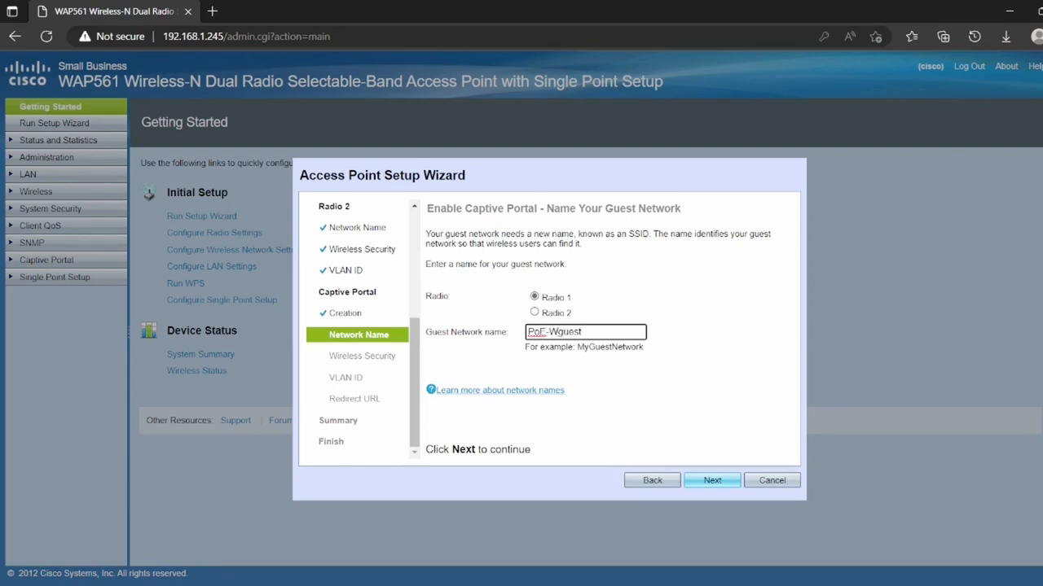
pyautogui.write('A')
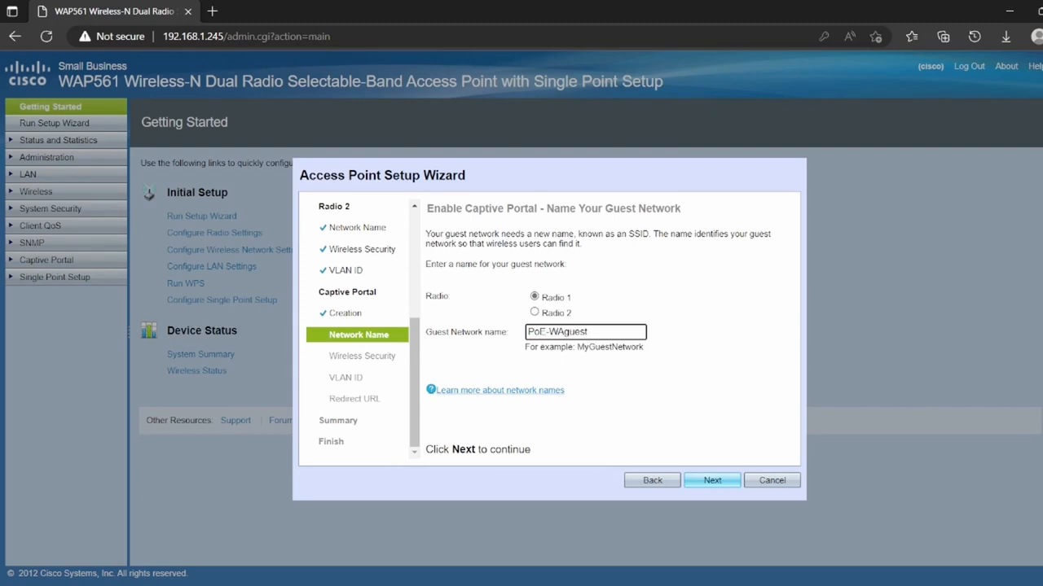
pyautogui.write('PoE-APguest')
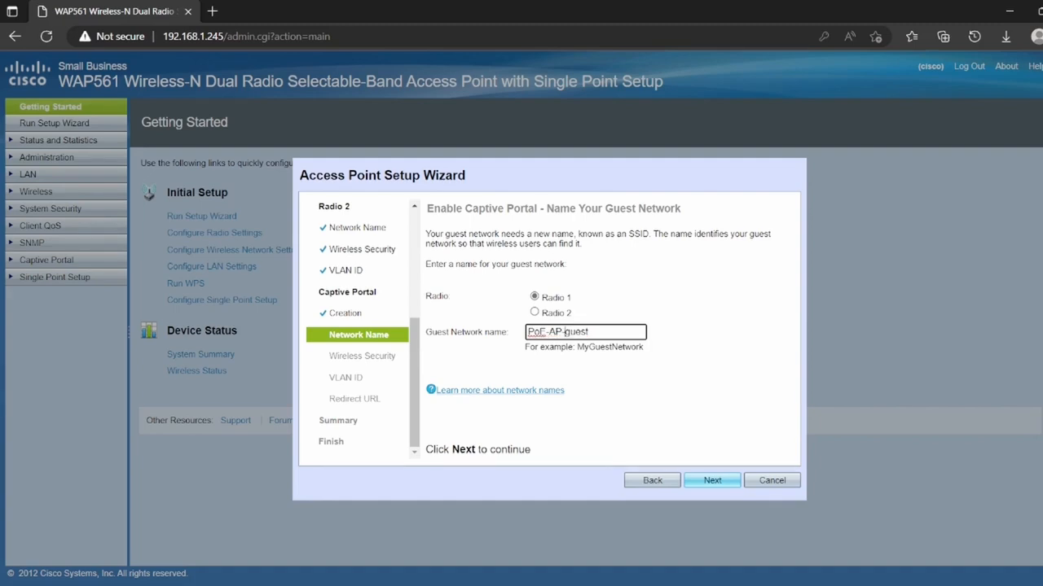
pyautogui.click(710, 479)
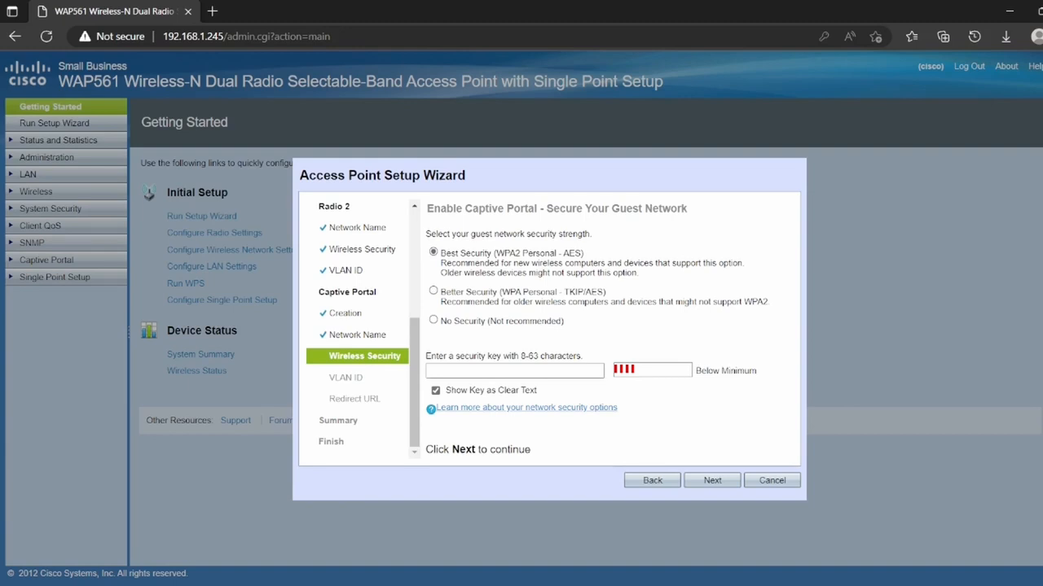
pyautogui.click(515, 371)
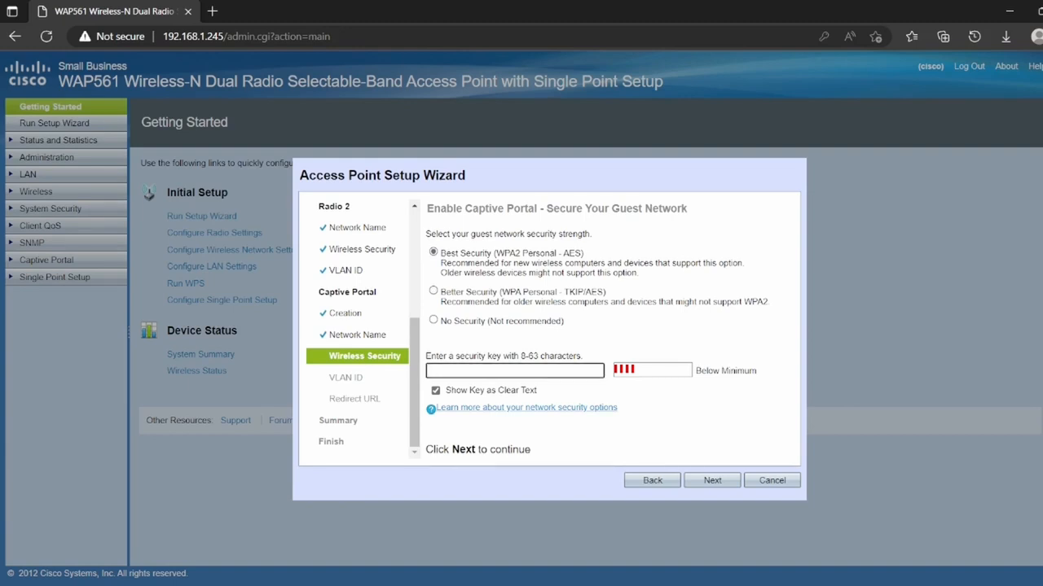
pyautogui.write('Welcome')
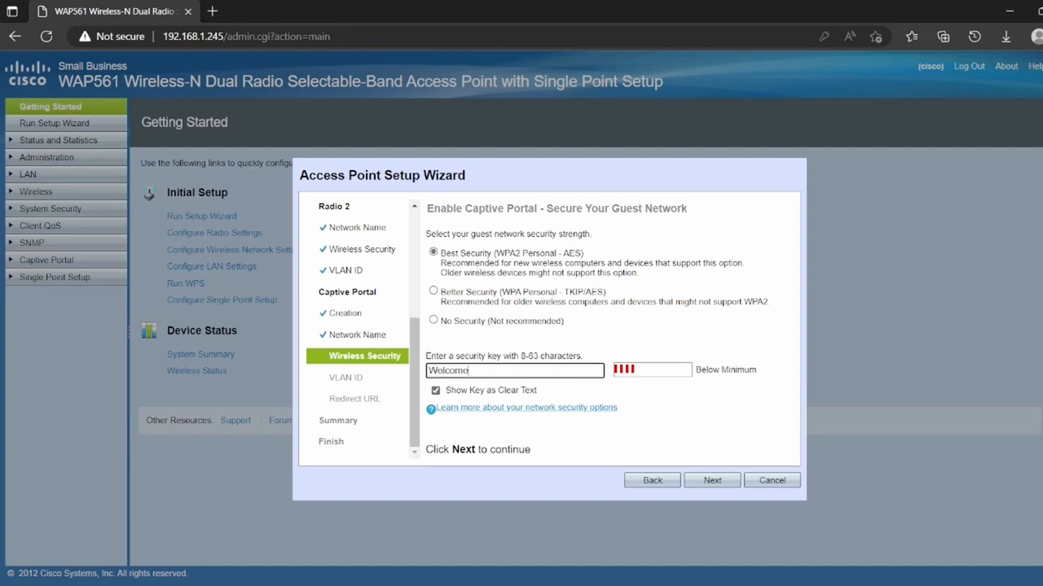
pyautogui.write('G')
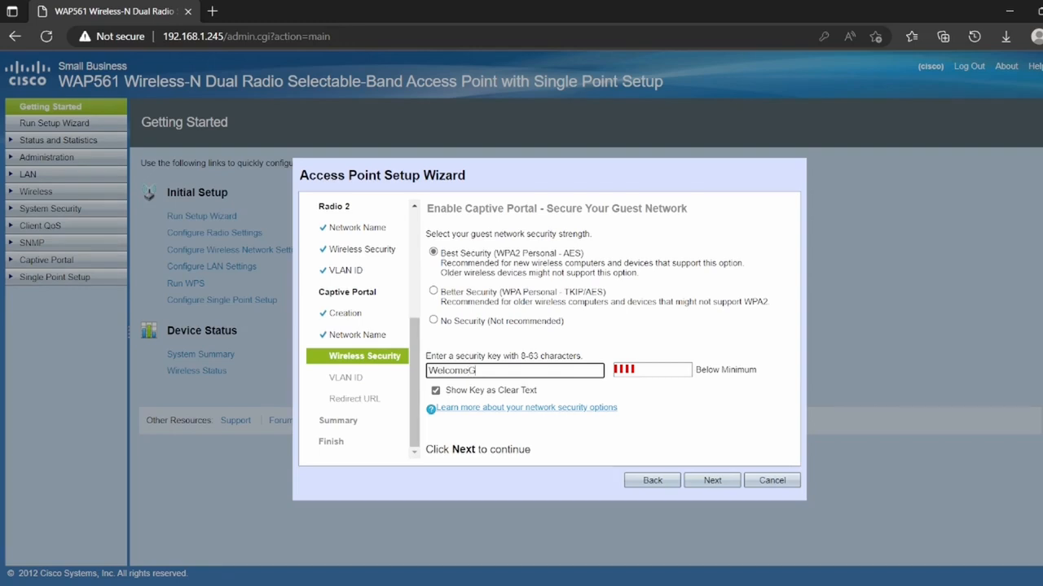
pyautogui.write('uys')
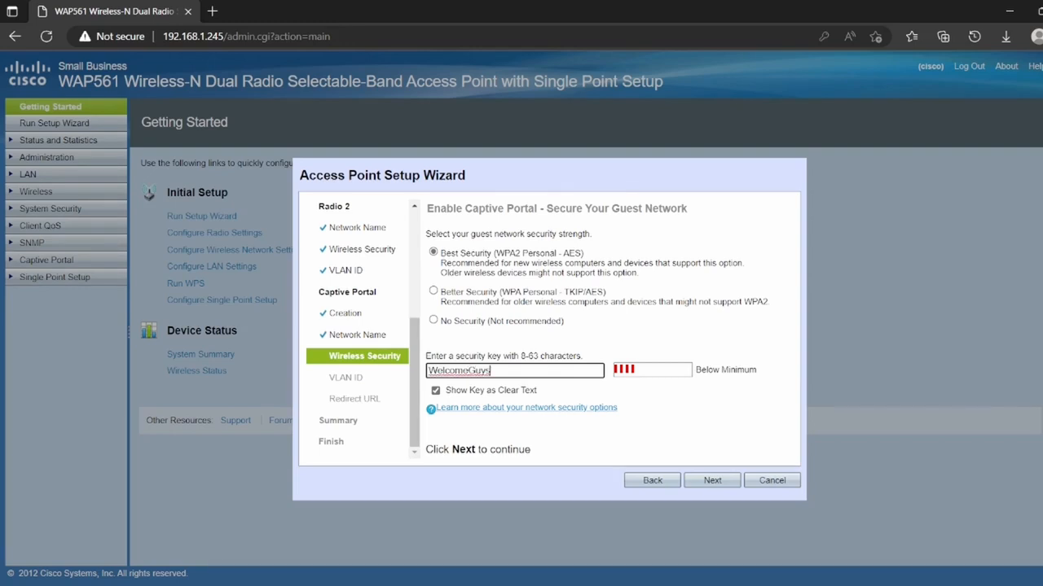
pyautogui.click(710, 479)
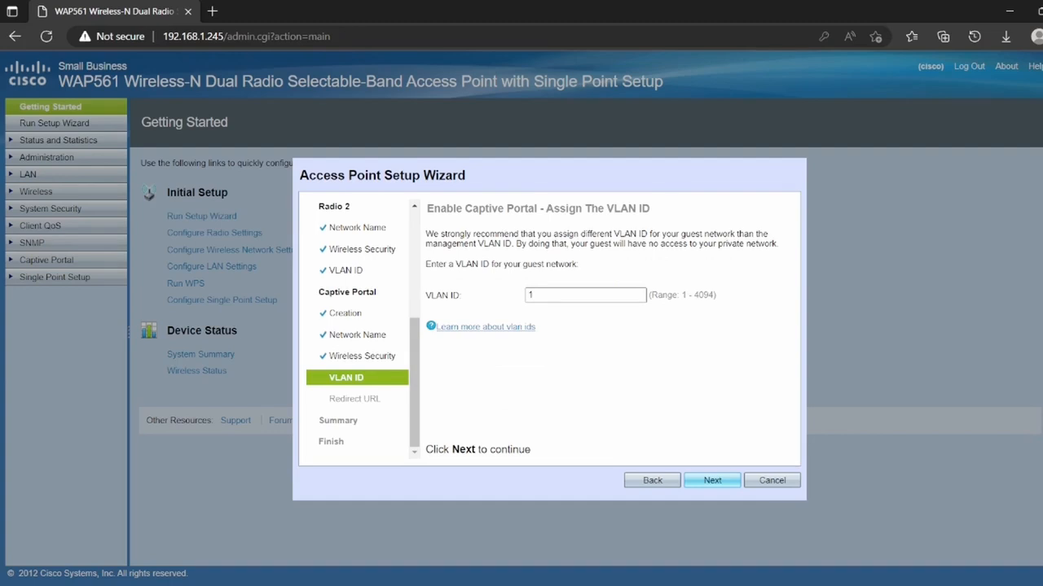
pyautogui.click(710, 479)
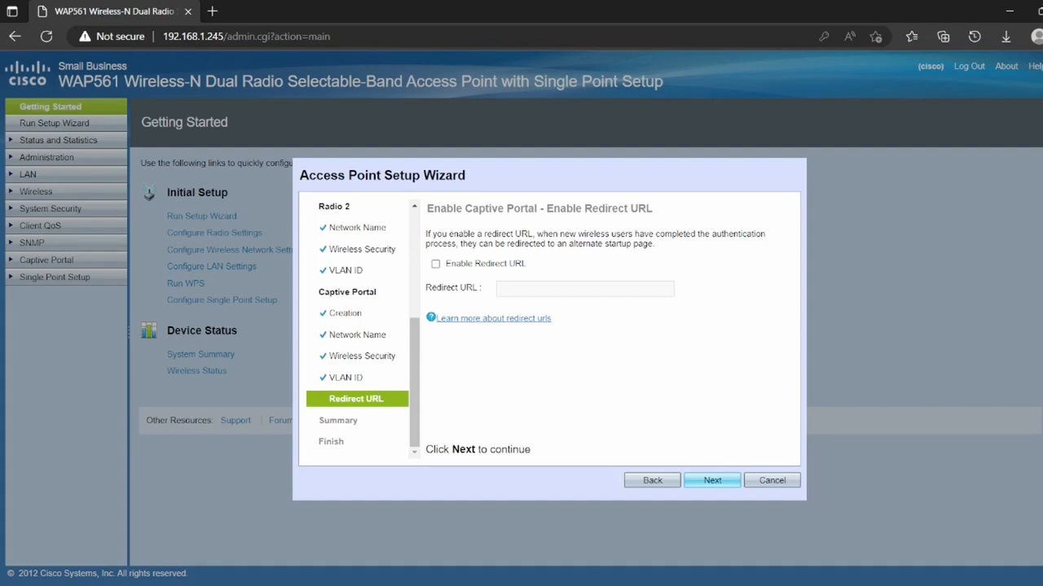
# Step: Leave Enable Redirect URL unchecked and continue to the Summary
pyautogui.click(435, 264)
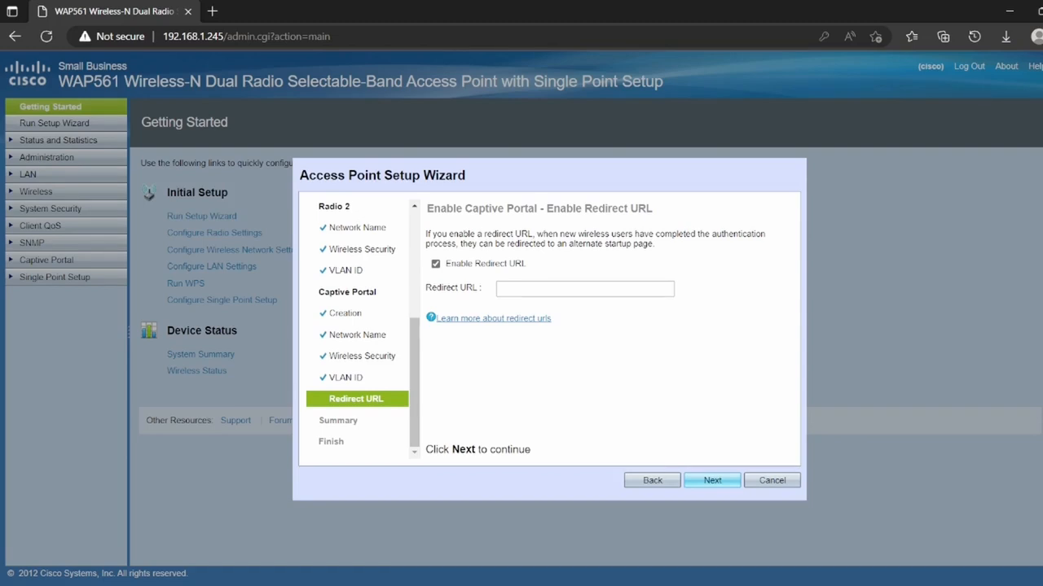
pyautogui.click(435, 264)
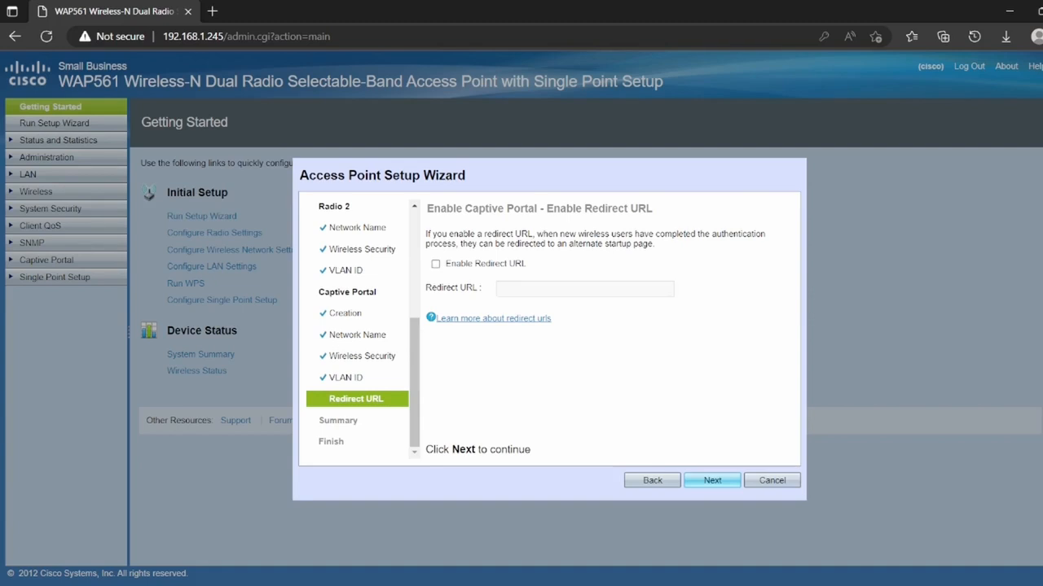
pyautogui.click(711, 478)
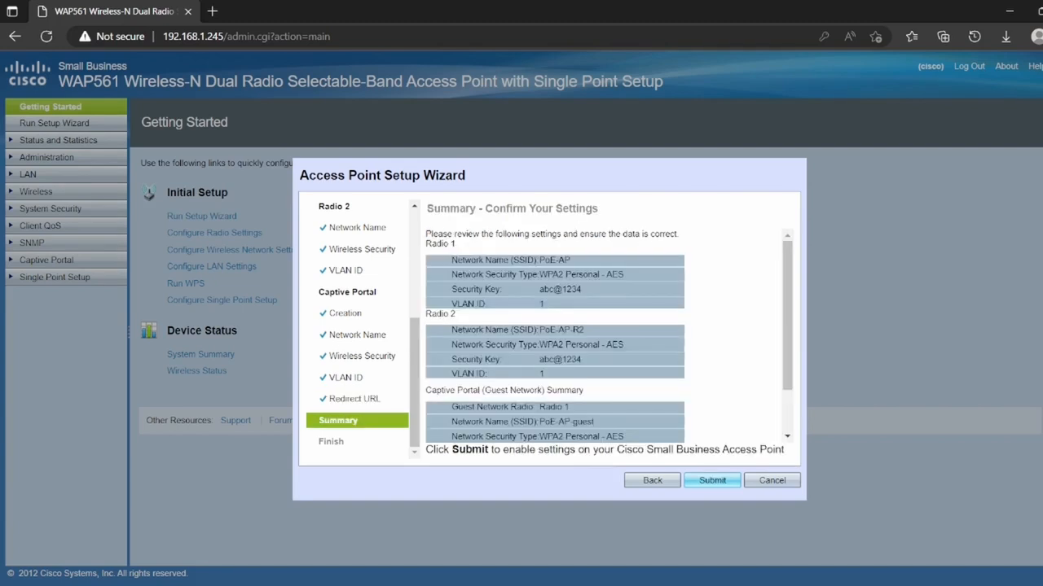
# Step: Submit the wizard summary and finish, returning to Getting Started
pyautogui.scroll(-3)
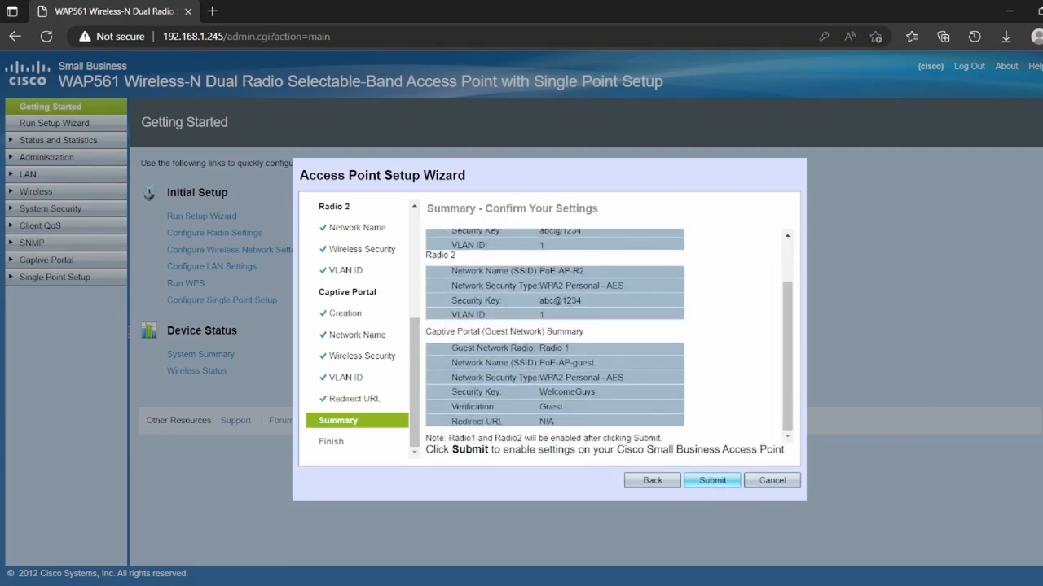
pyautogui.click(710, 478)
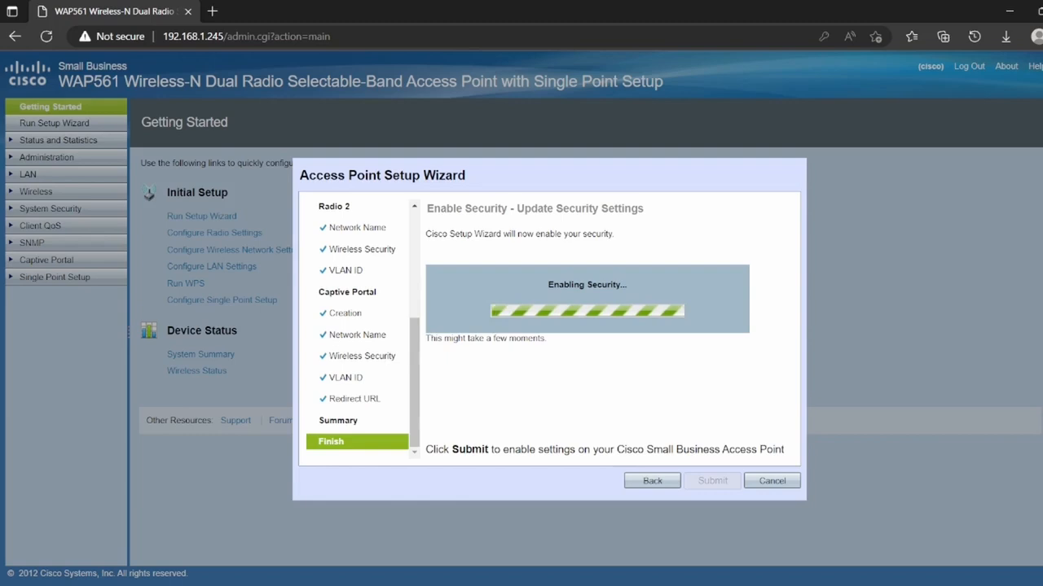
pyautogui.click(710, 481)
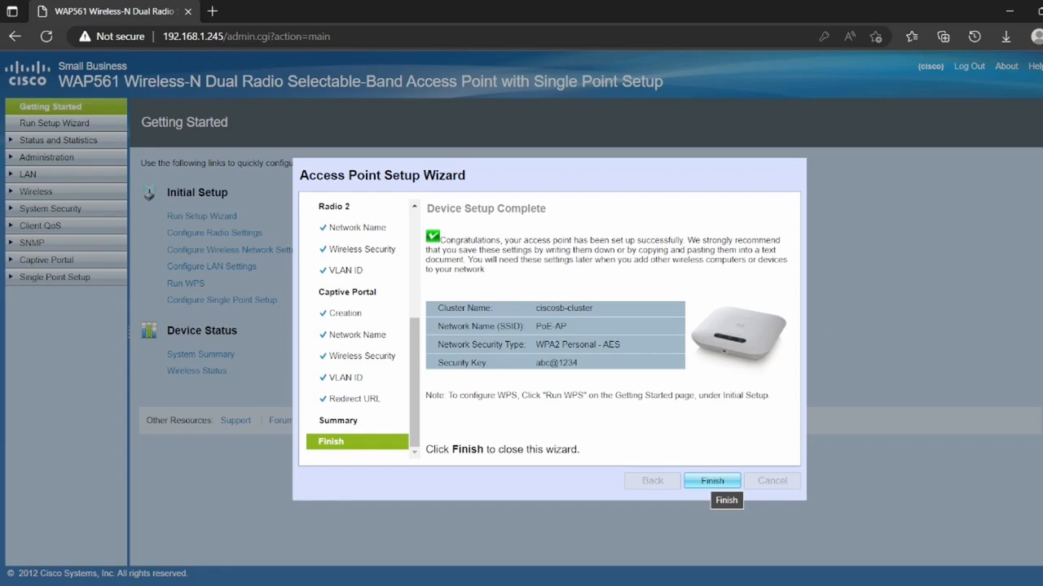
pyautogui.click(710, 481)
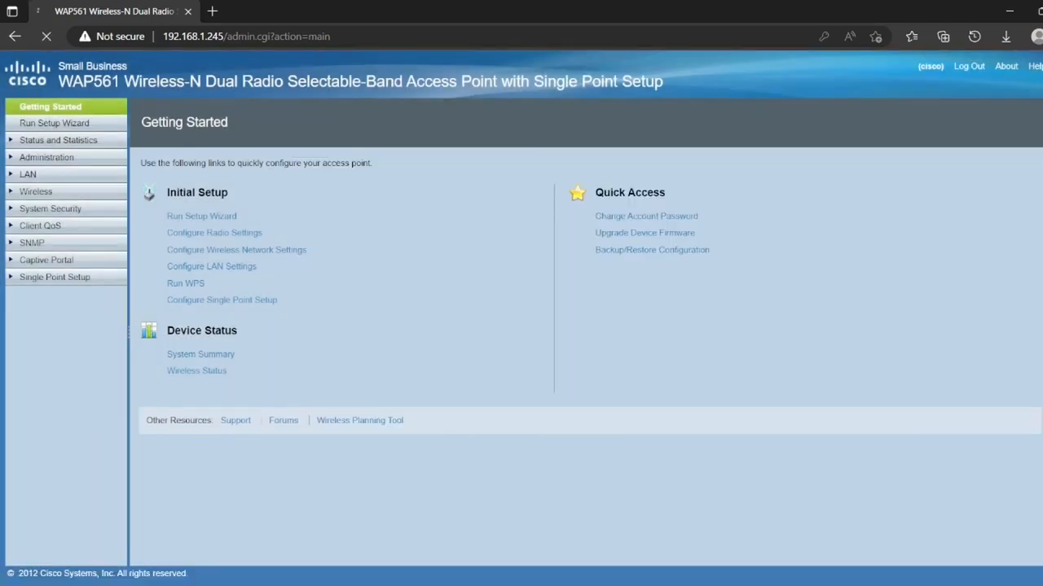
# Step: Join the PoE-AP network from the iPhone Wi-Fi list with its password
pyautogui.click(968, 65)
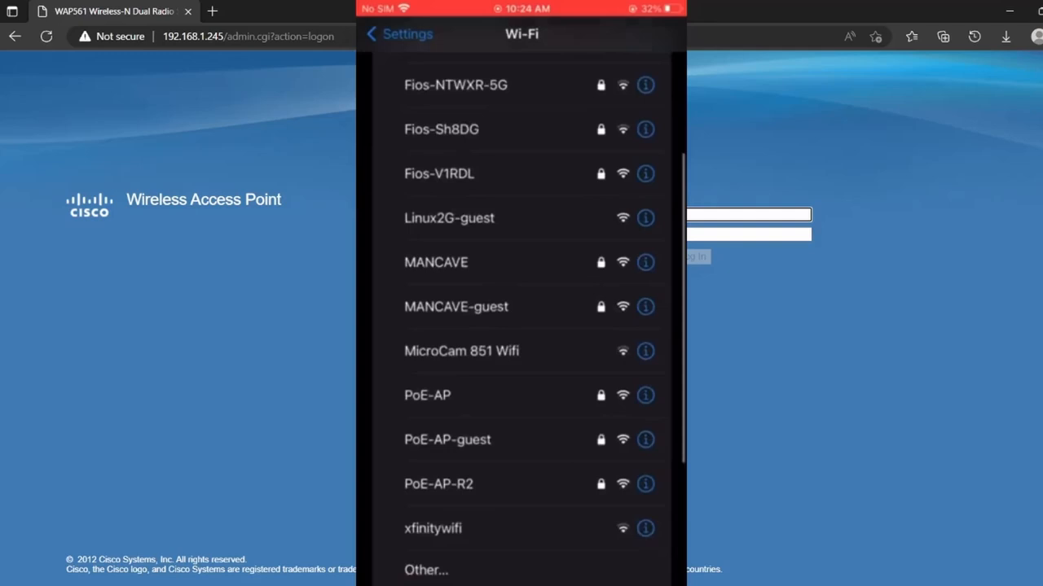
pyautogui.scroll(-3)
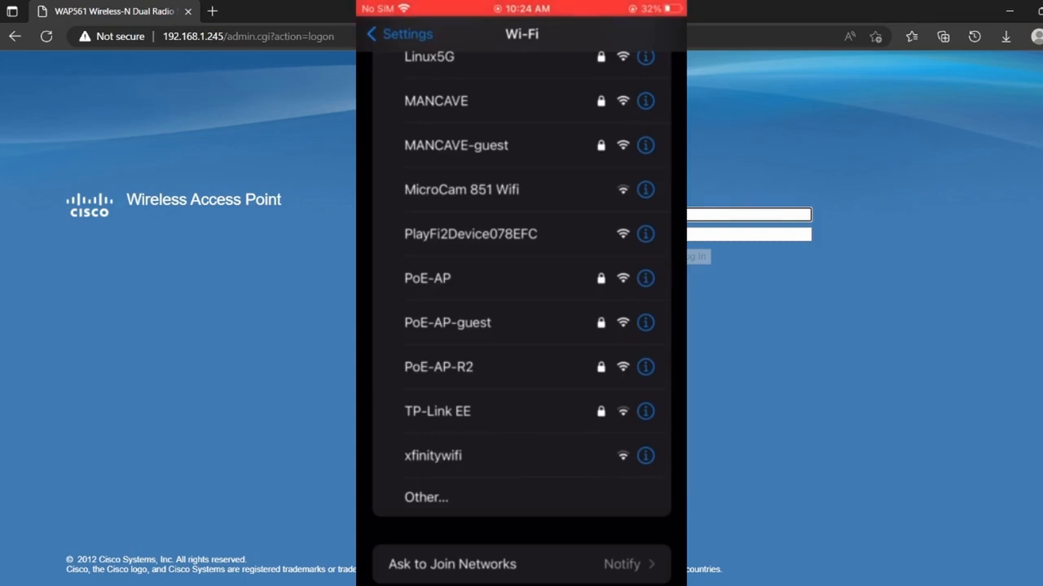
pyautogui.click(427, 277)
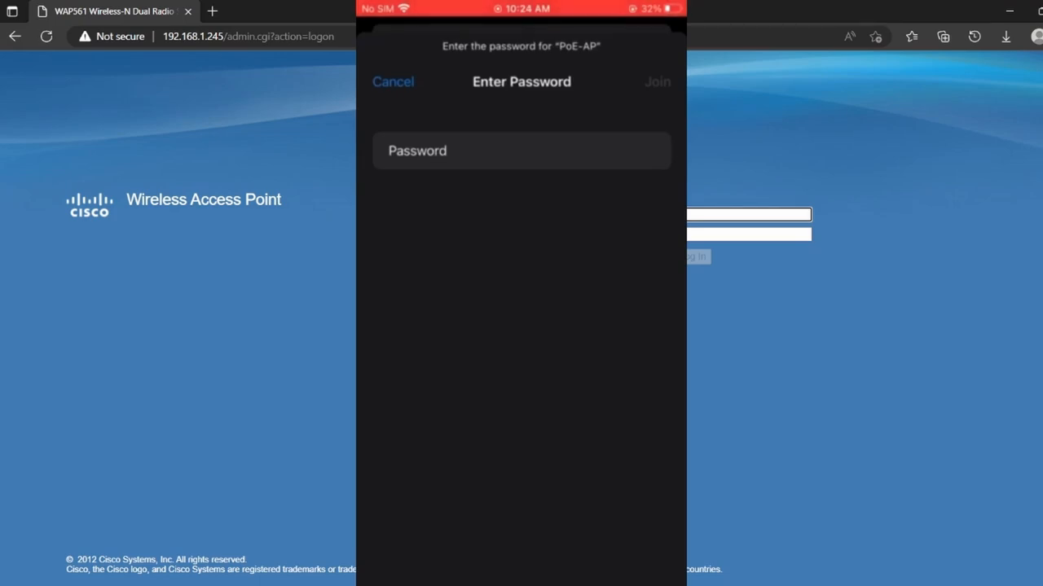
pyautogui.click(393, 81)
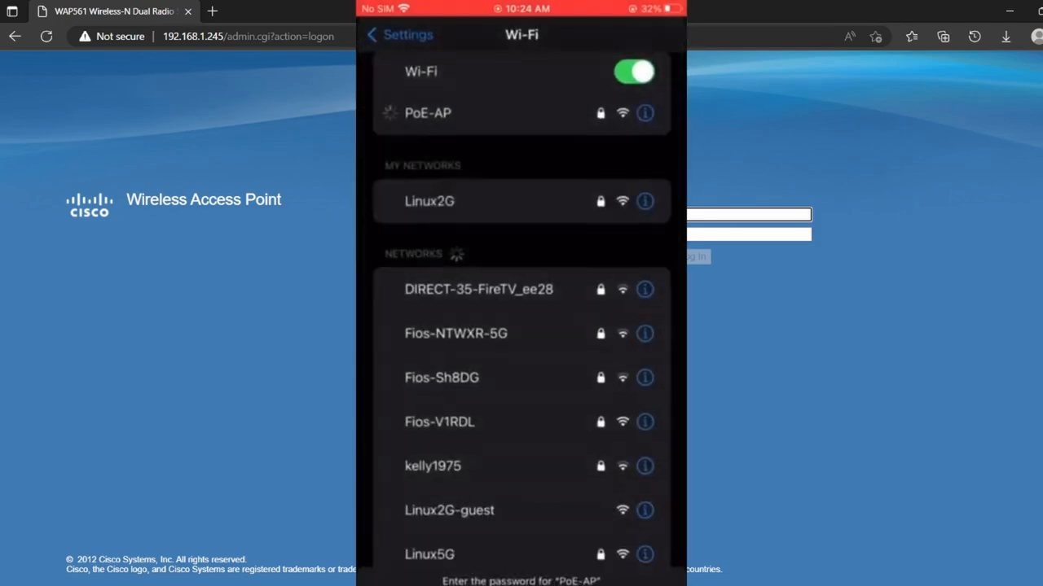
# Step: Check the PoE-AP connection details showing IP 192.168.1.132, then return to the list
pyautogui.click(427, 112)
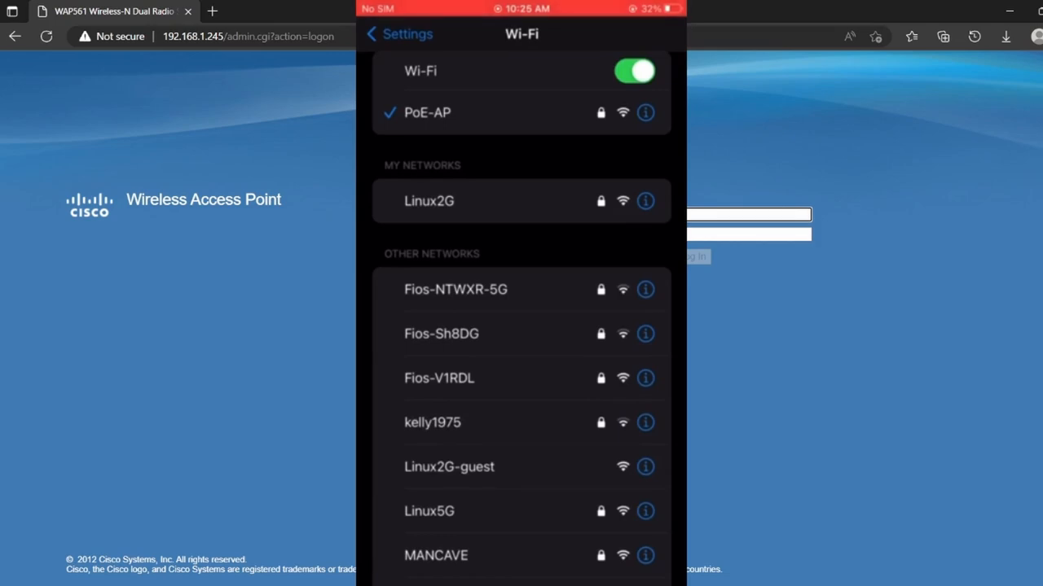
pyautogui.click(645, 112)
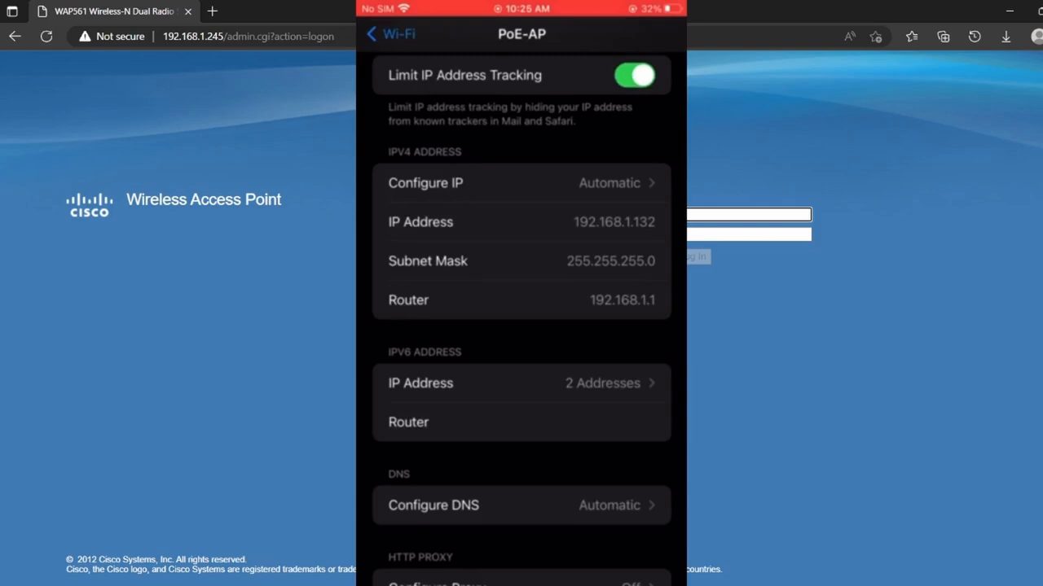
pyautogui.click(390, 33)
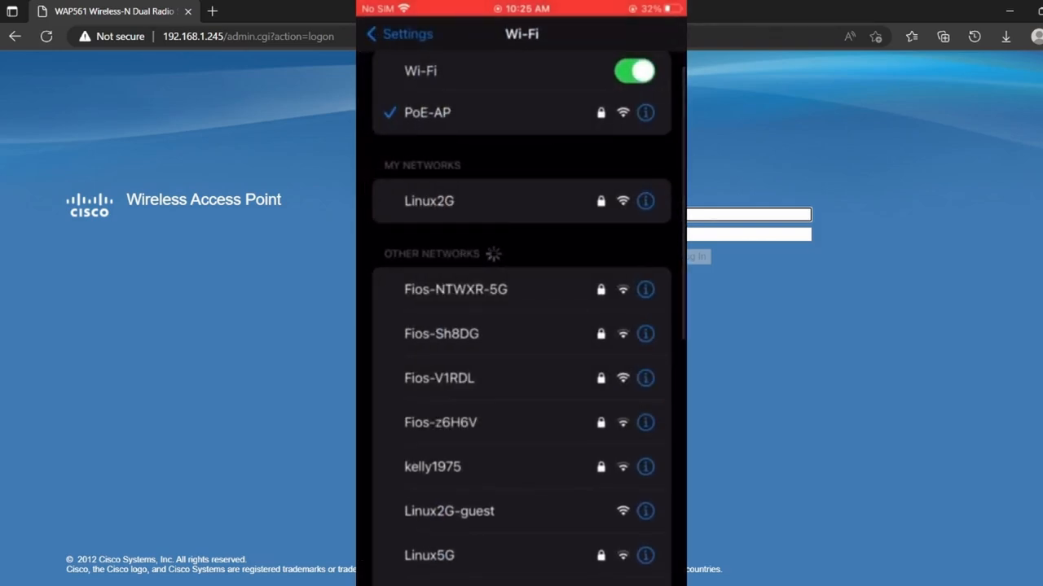